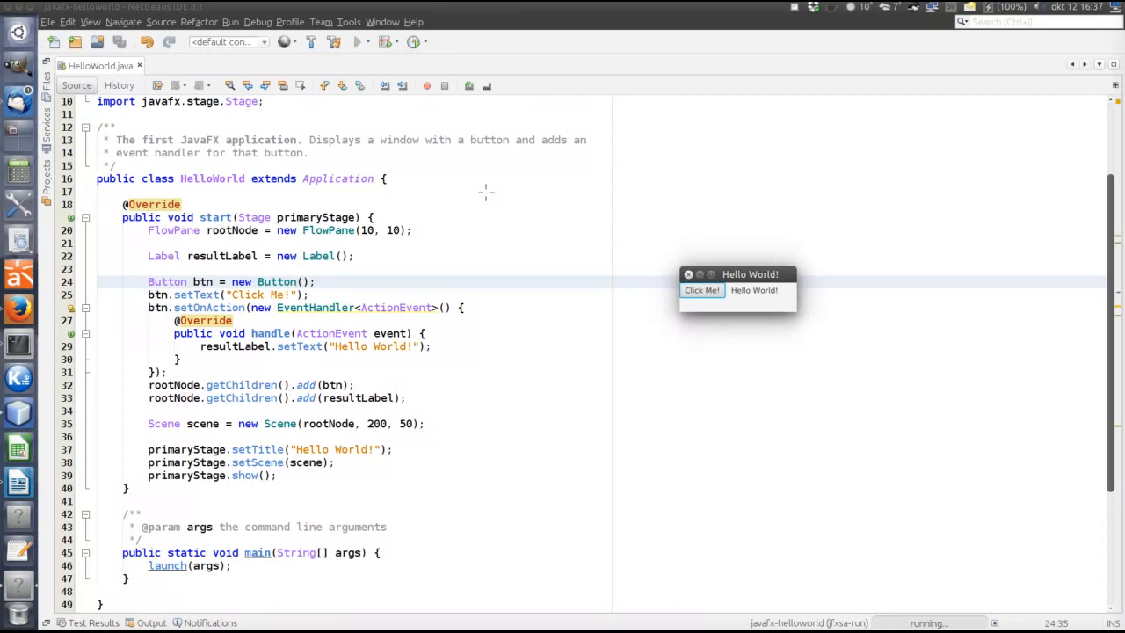
pyautogui.moveTo(867, 369)
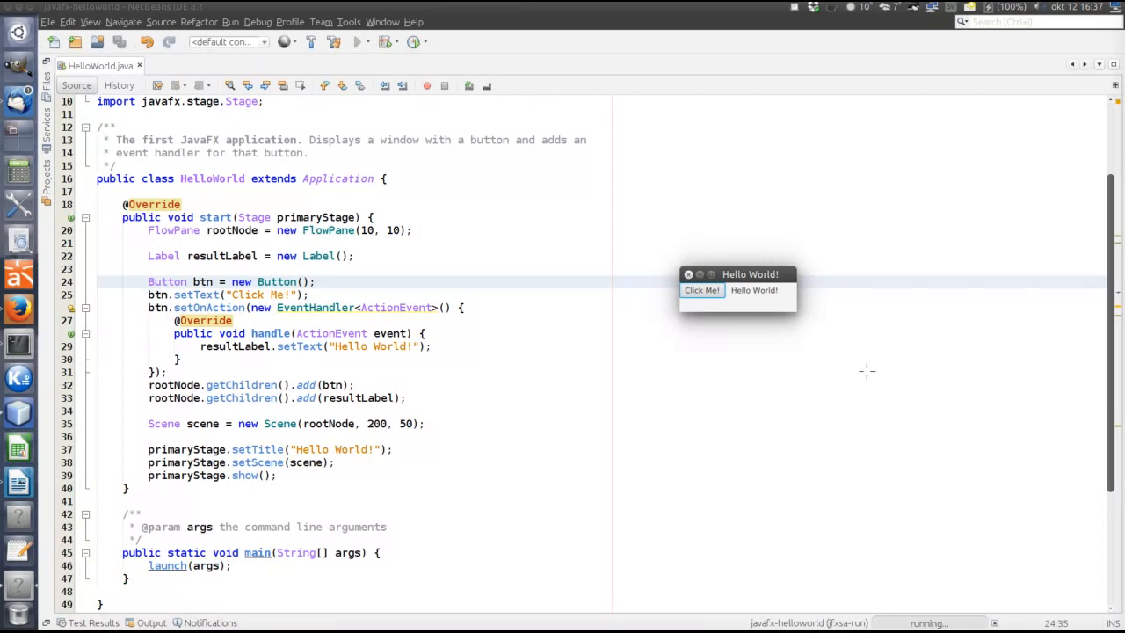
pyautogui.moveTo(453, 267)
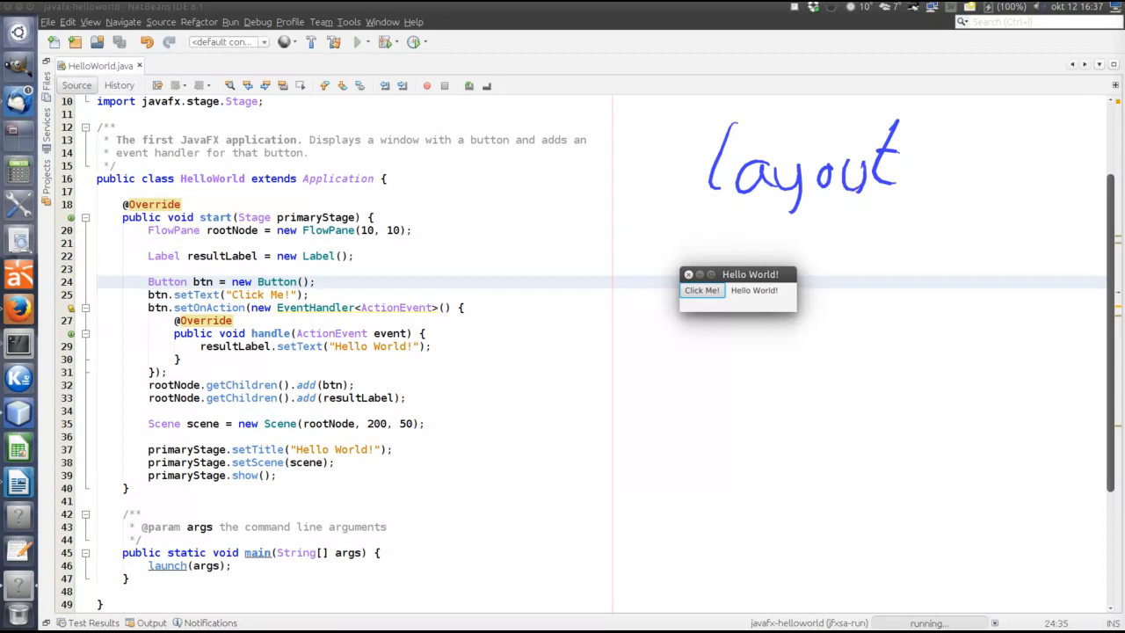
pyautogui.moveTo(783, 359)
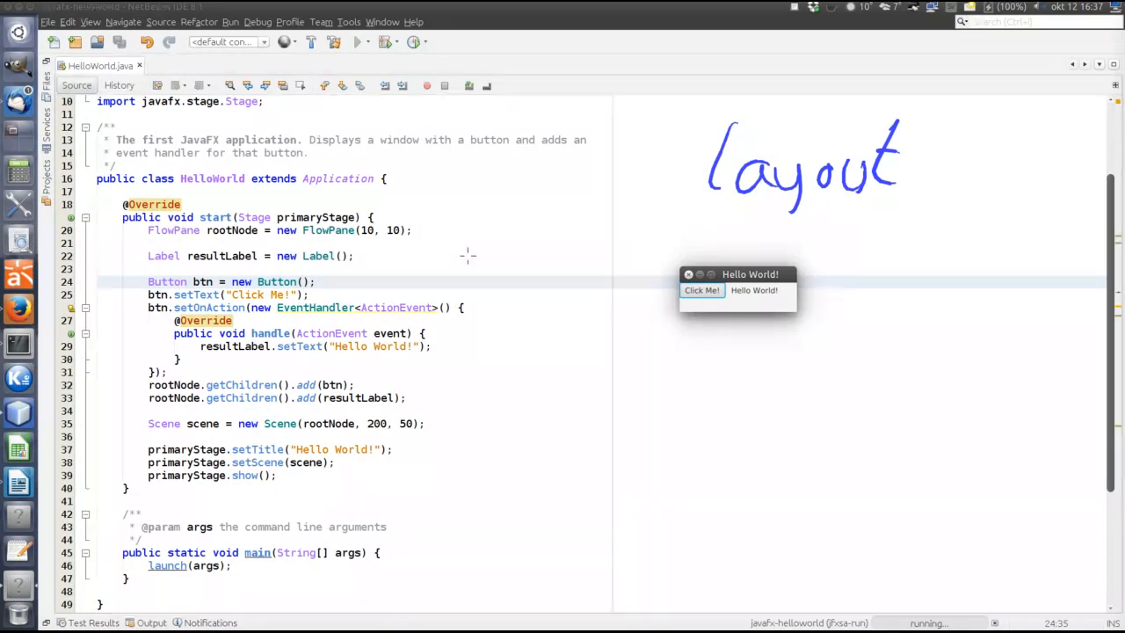
# Circle the FlowPane type on line 20 and draw arrows from the add() calls to the window's button and label.
pyautogui.moveTo(147, 220); pyautogui.dragTo(211, 239)
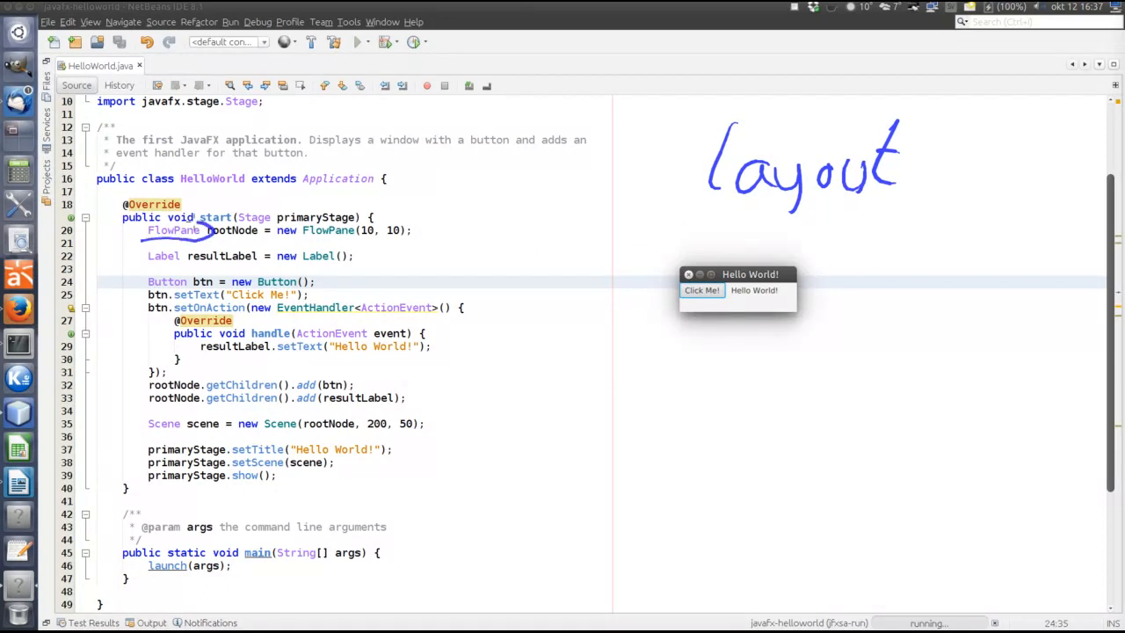
pyautogui.moveTo(148, 220); pyautogui.dragTo(211, 242)
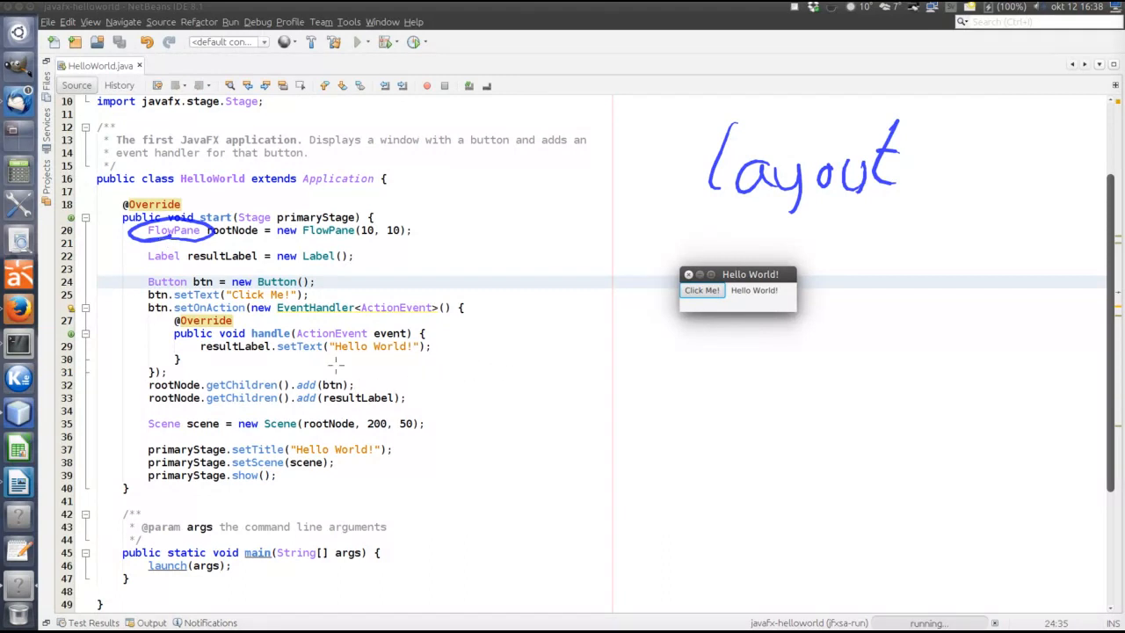
pyautogui.moveTo(352, 385); pyautogui.dragTo(580, 315)
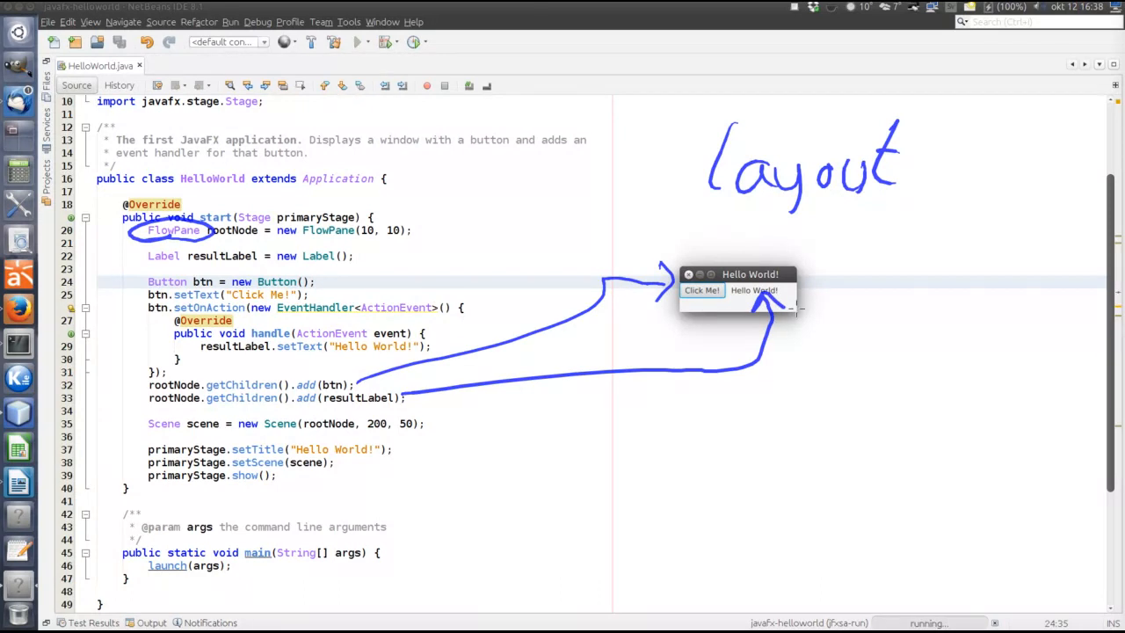
pyautogui.click(794, 313)
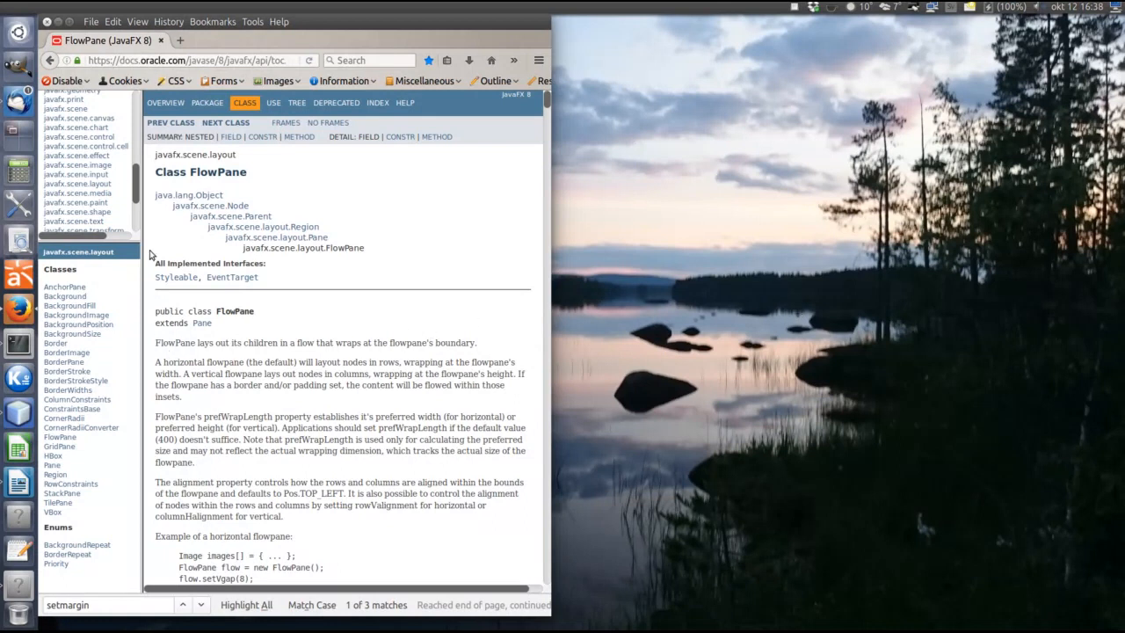
pyautogui.moveTo(391, 197)
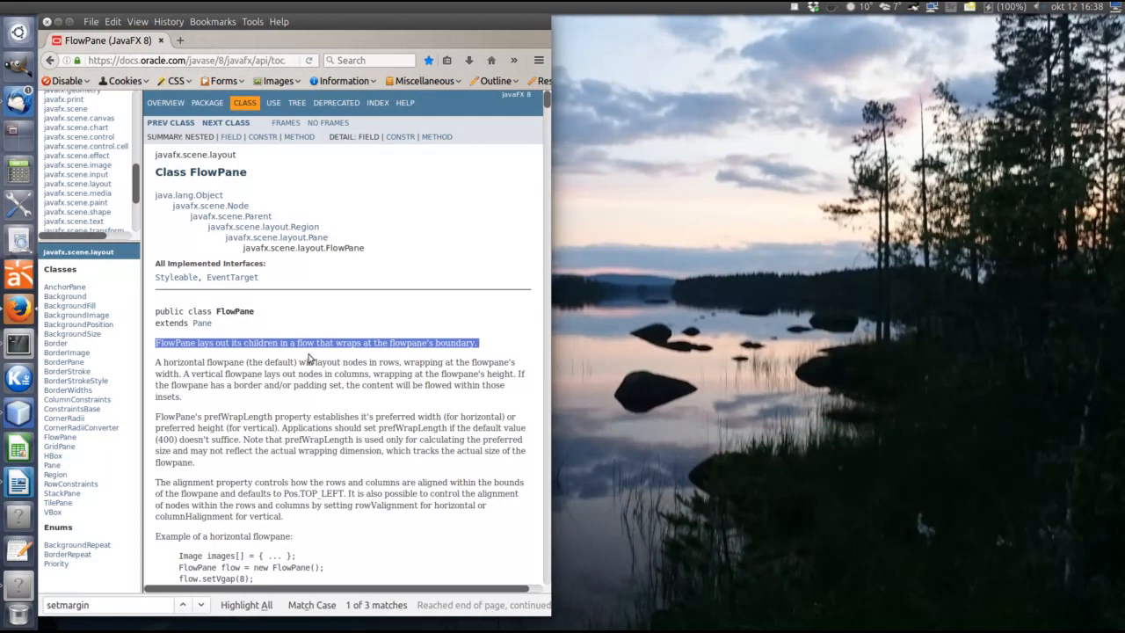
pyautogui.moveTo(295, 310)
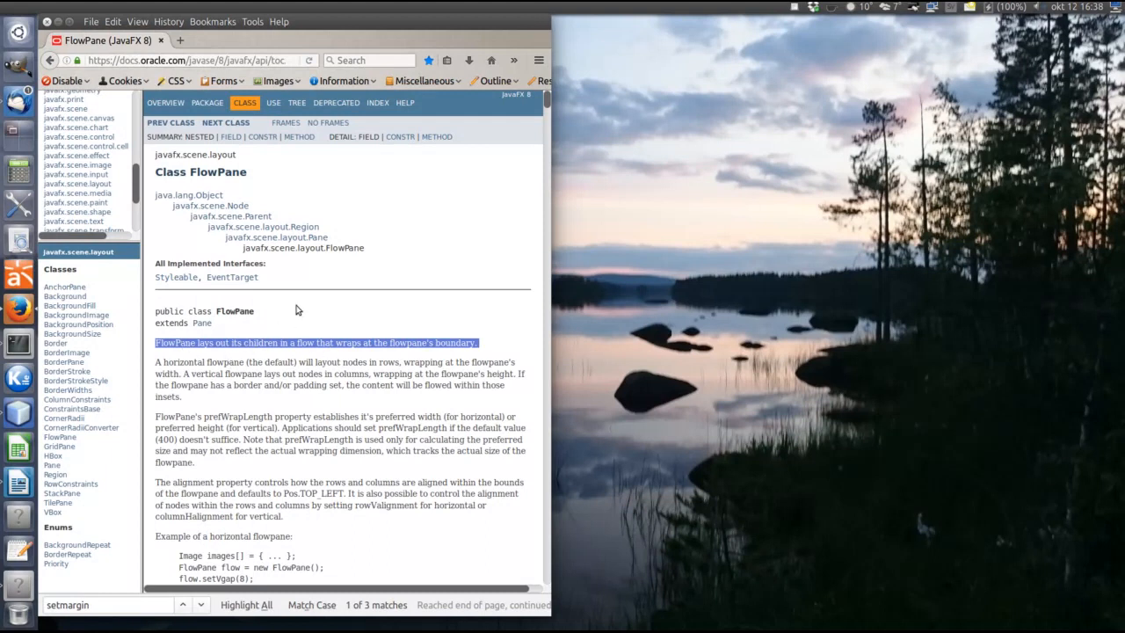
pyautogui.moveTo(287, 263)
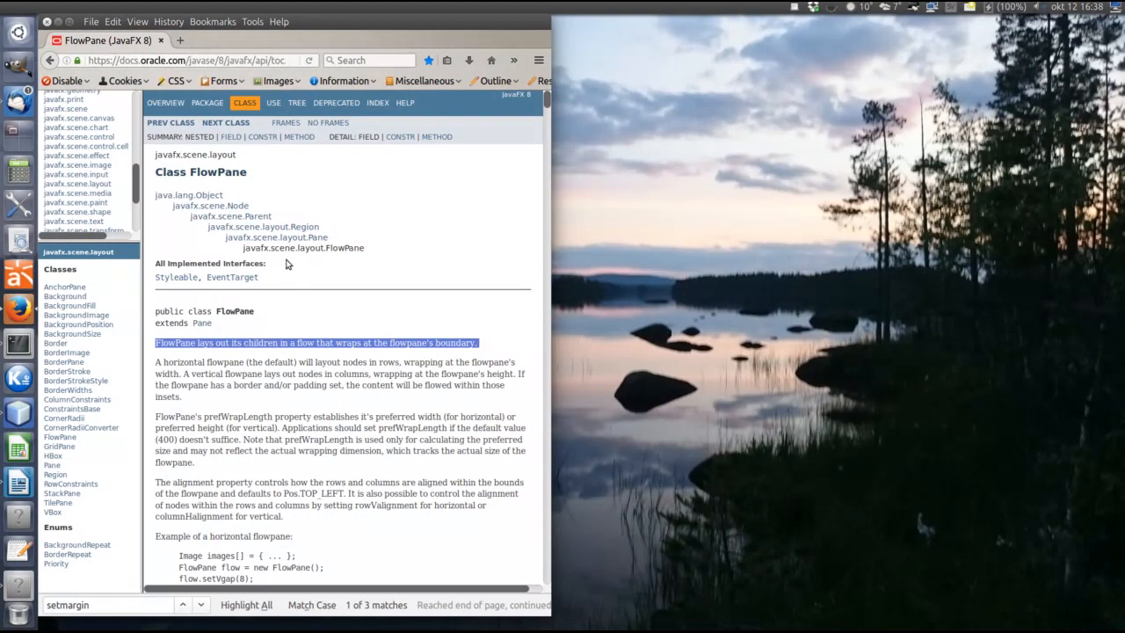
pyautogui.moveTo(274, 237)
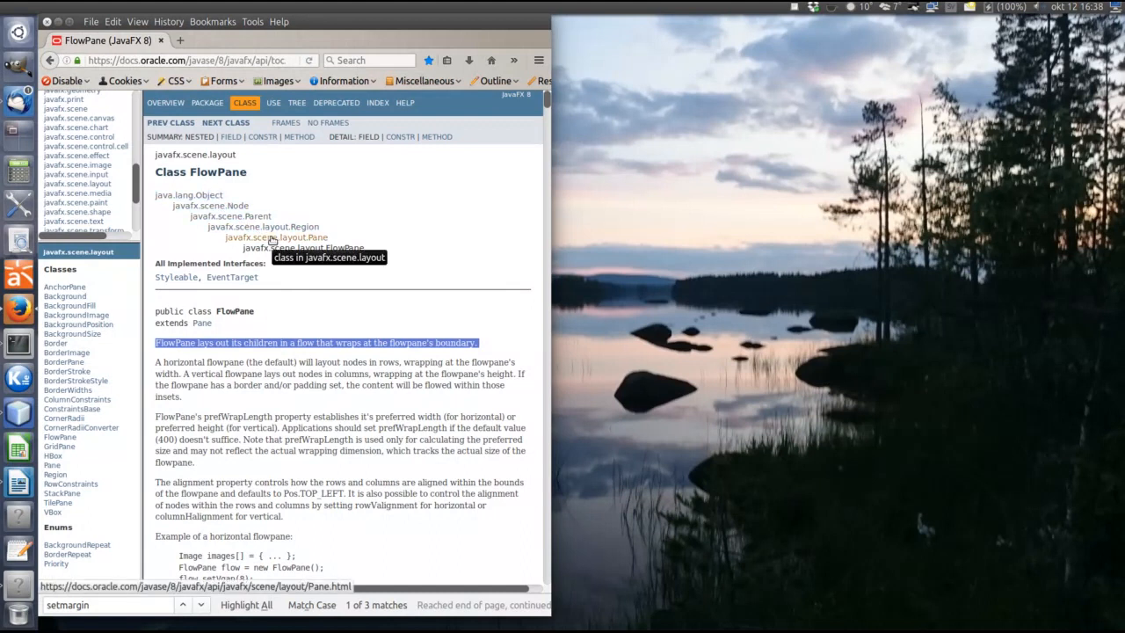
# Move up to the Pane class page and highlight its description sentence.
pyautogui.click(280, 237)
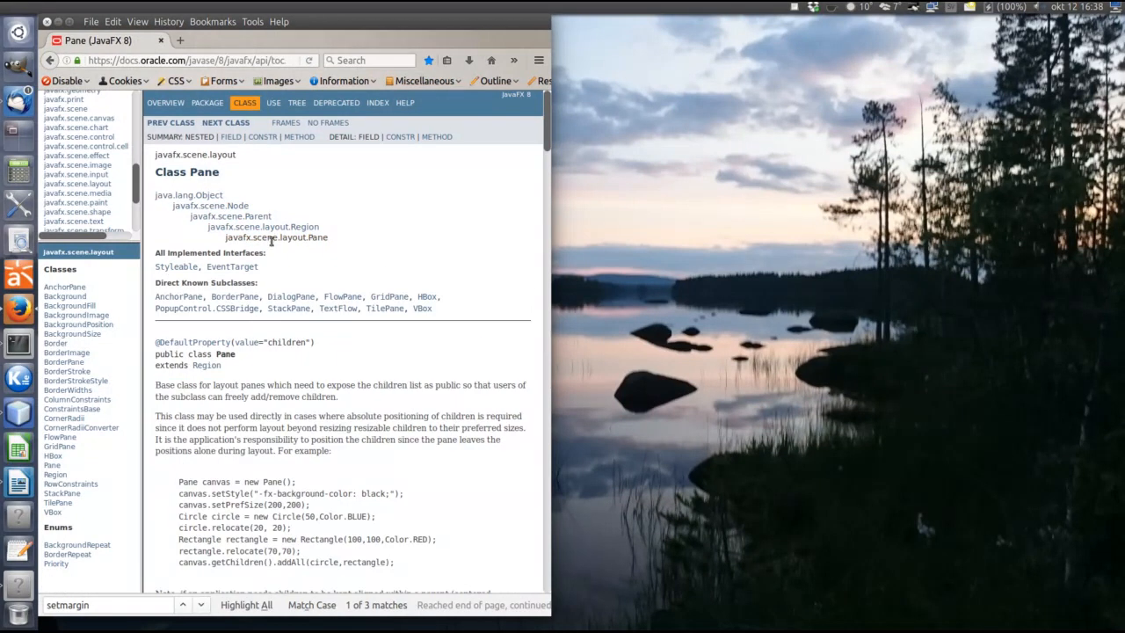
pyautogui.moveTo(155, 384); pyautogui.dragTo(341, 397)
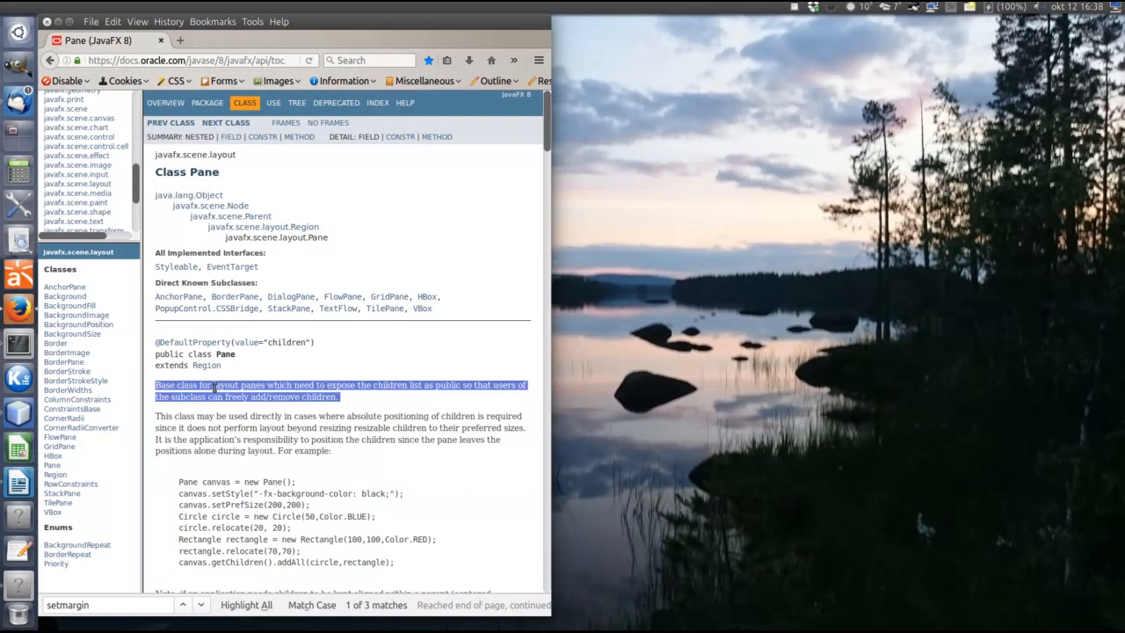
pyautogui.moveTo(261, 225)
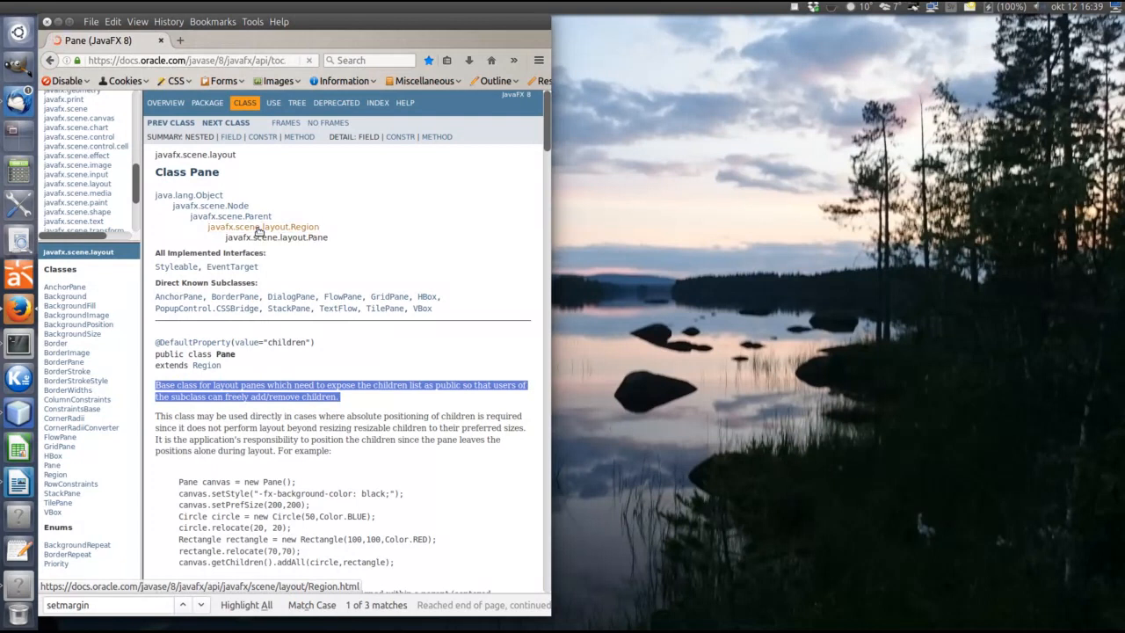
# Move up to the Region class page and highlight 'Parent node which can be styled from CSS'.
pyautogui.click(262, 226)
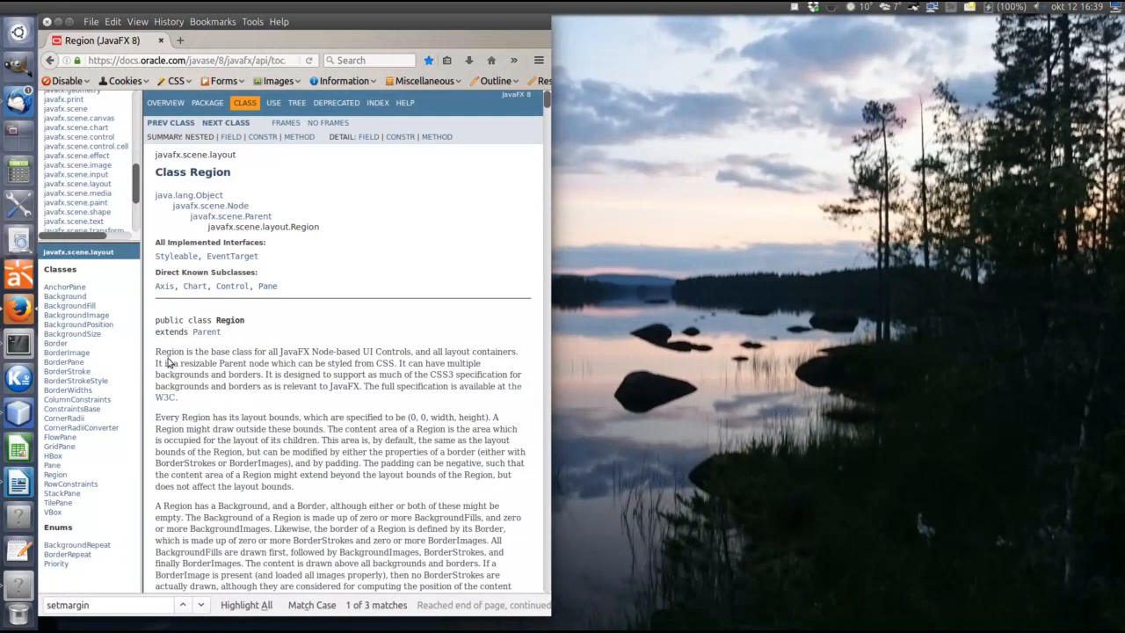
pyautogui.moveTo(155, 352); pyautogui.dragTo(302, 351)
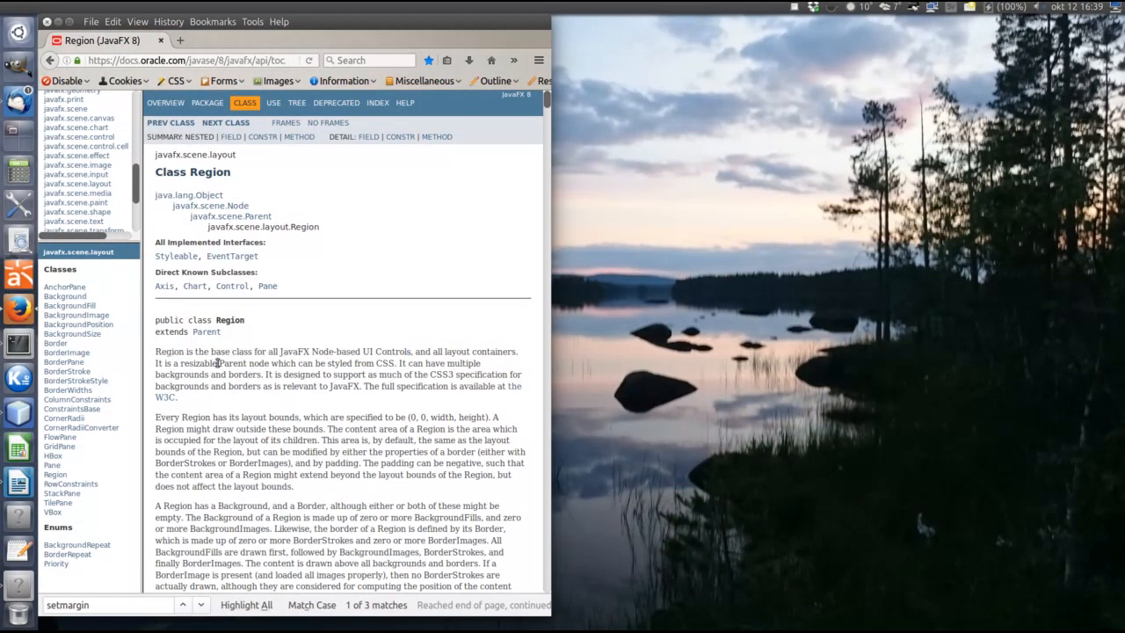
pyautogui.moveTo(218, 362); pyautogui.dragTo(394, 362)
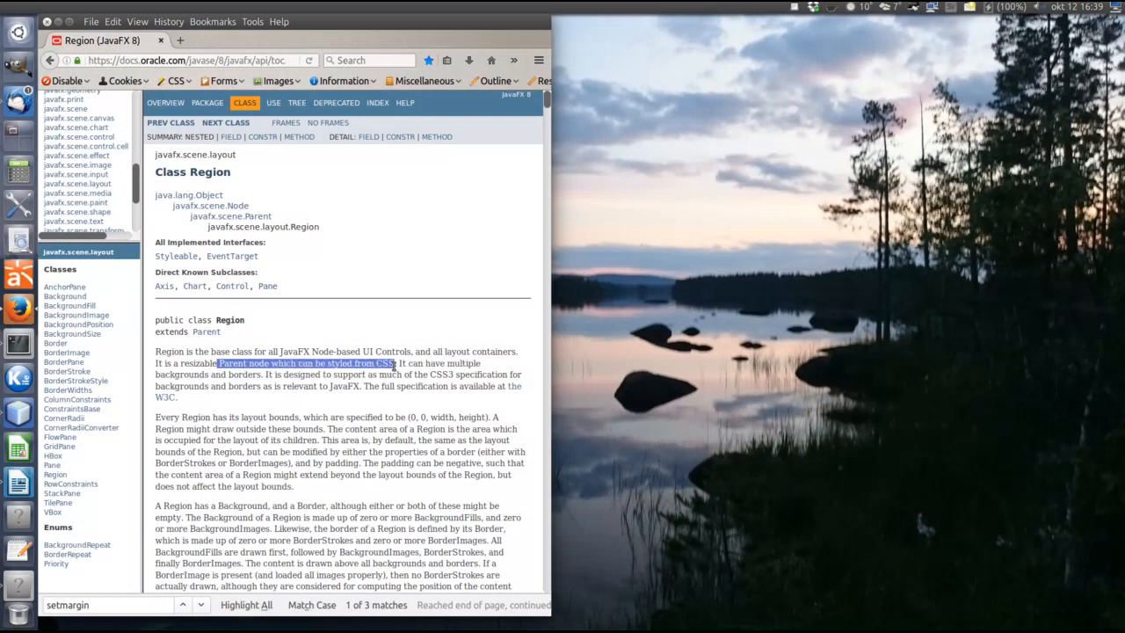
pyautogui.moveTo(313, 362)
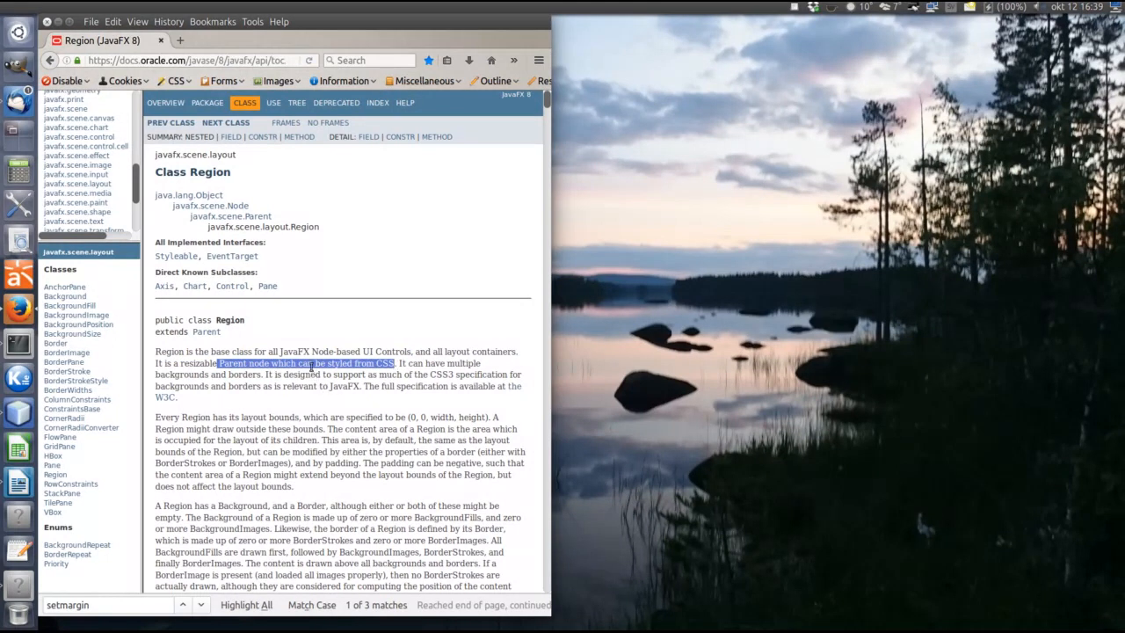
pyautogui.moveTo(230, 216)
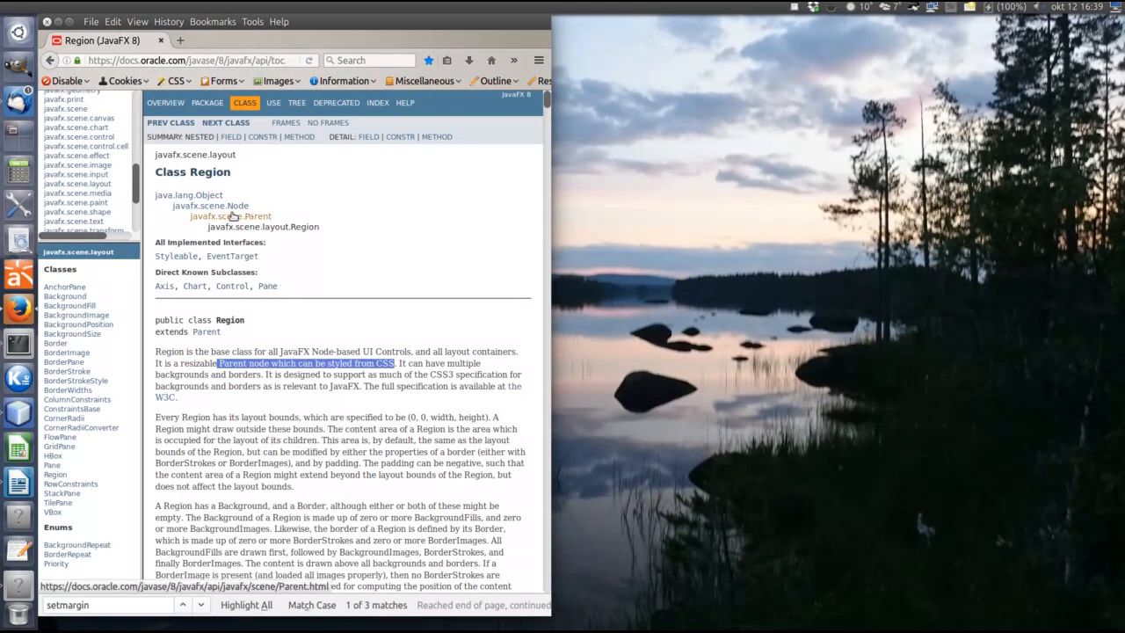
# Highlight the Parent class summary sentence, then continue up to the Node class page.
pyautogui.click(253, 215)
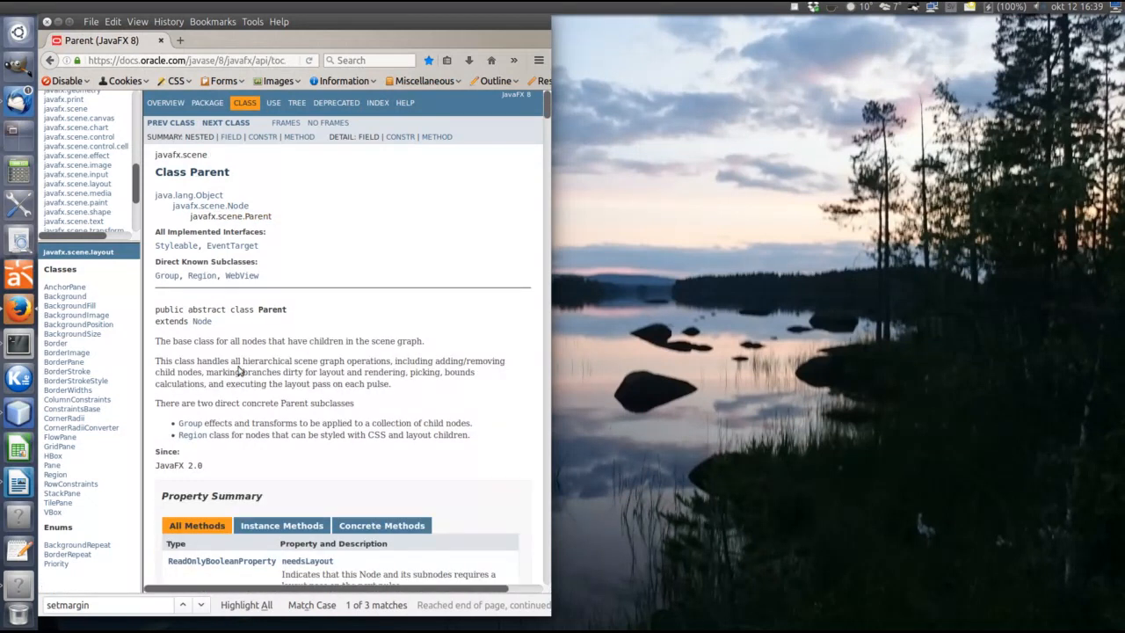
pyautogui.tripleClick(281, 341)
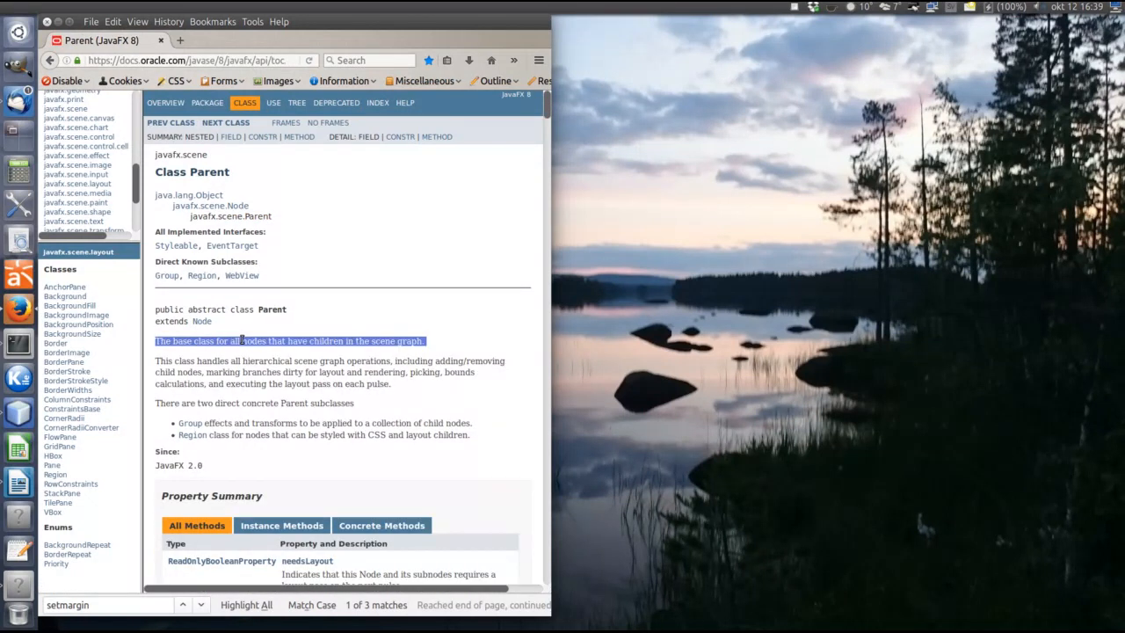
pyautogui.moveTo(209, 204)
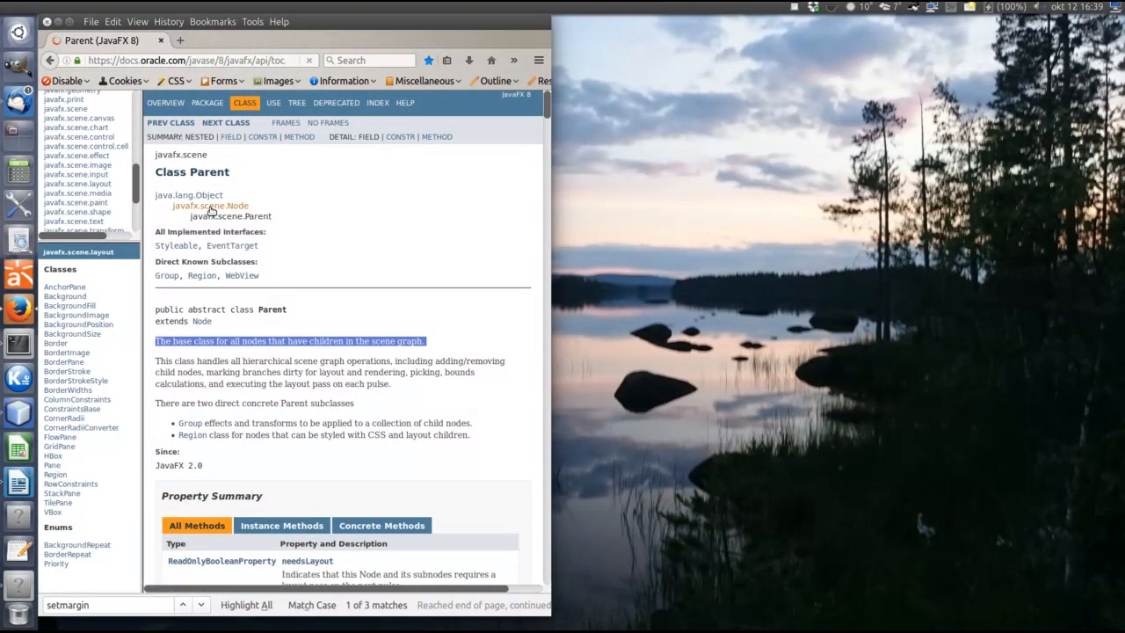
pyautogui.click(209, 205)
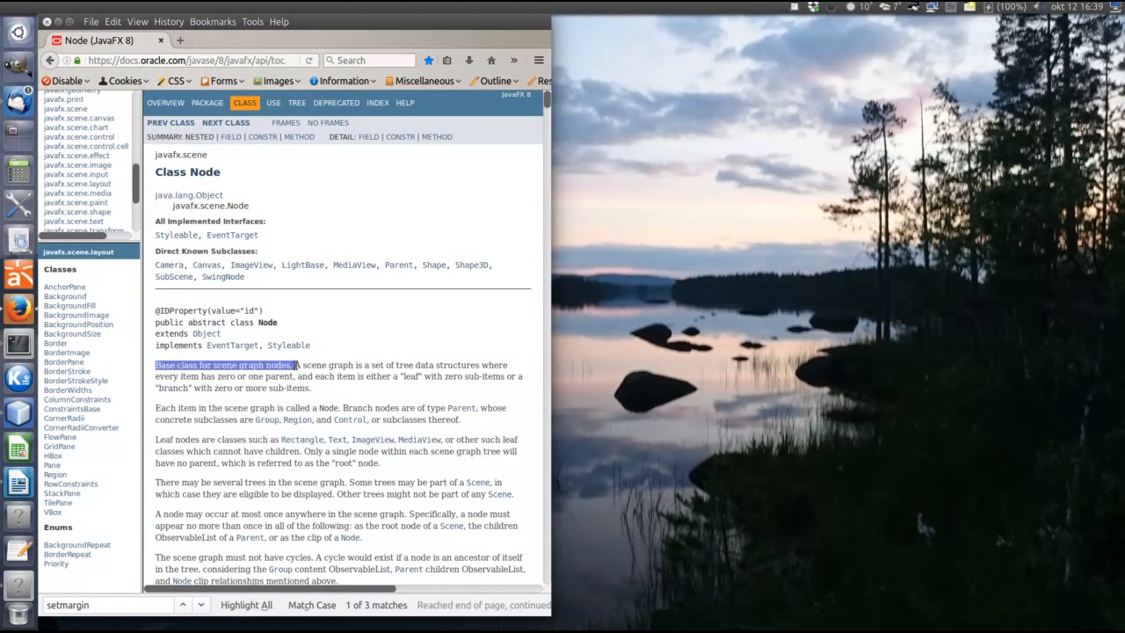
pyautogui.moveTo(126, 383)
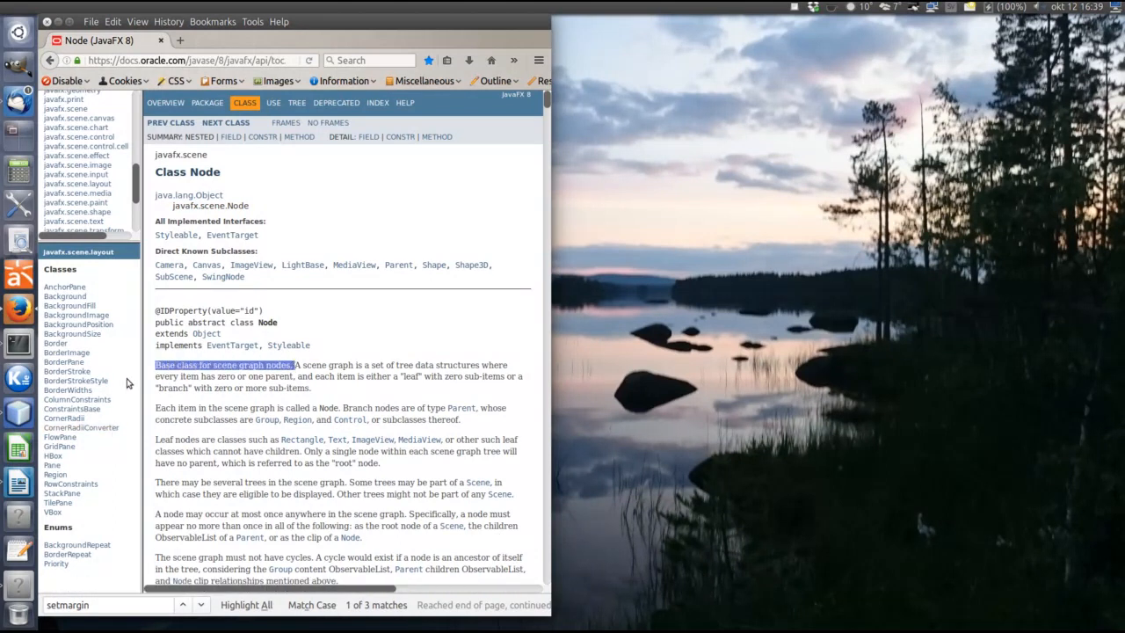
pyautogui.moveTo(63, 494)
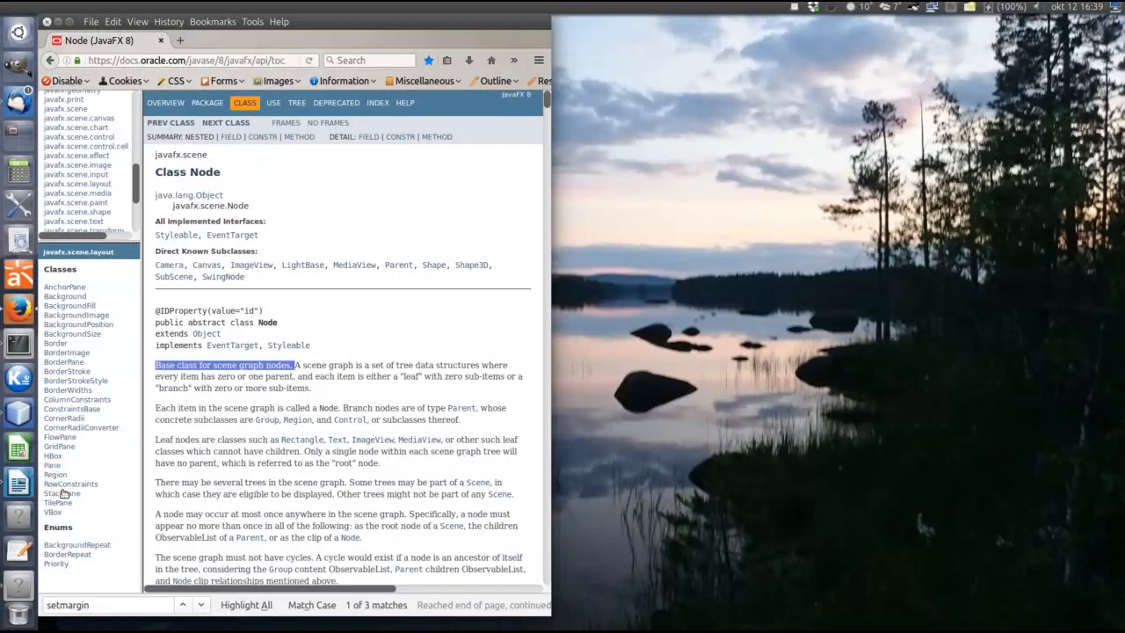
pyautogui.moveTo(60, 436)
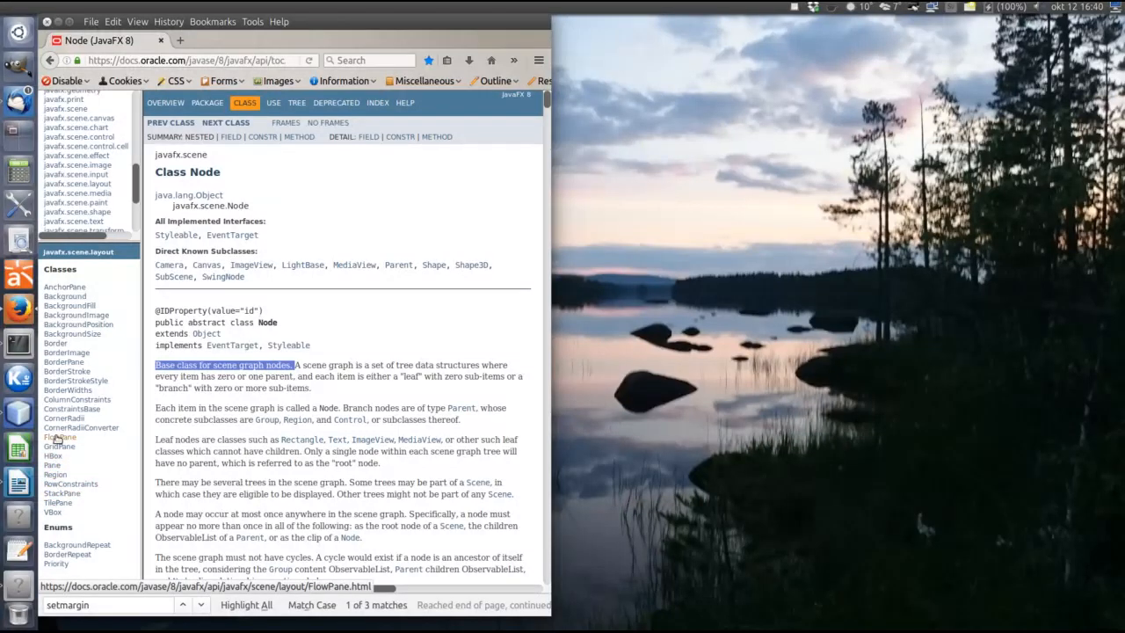
# Return to the FlowPane page, mark the layout classes in the class list, then switch to NetBeans.
pyautogui.click(60, 436)
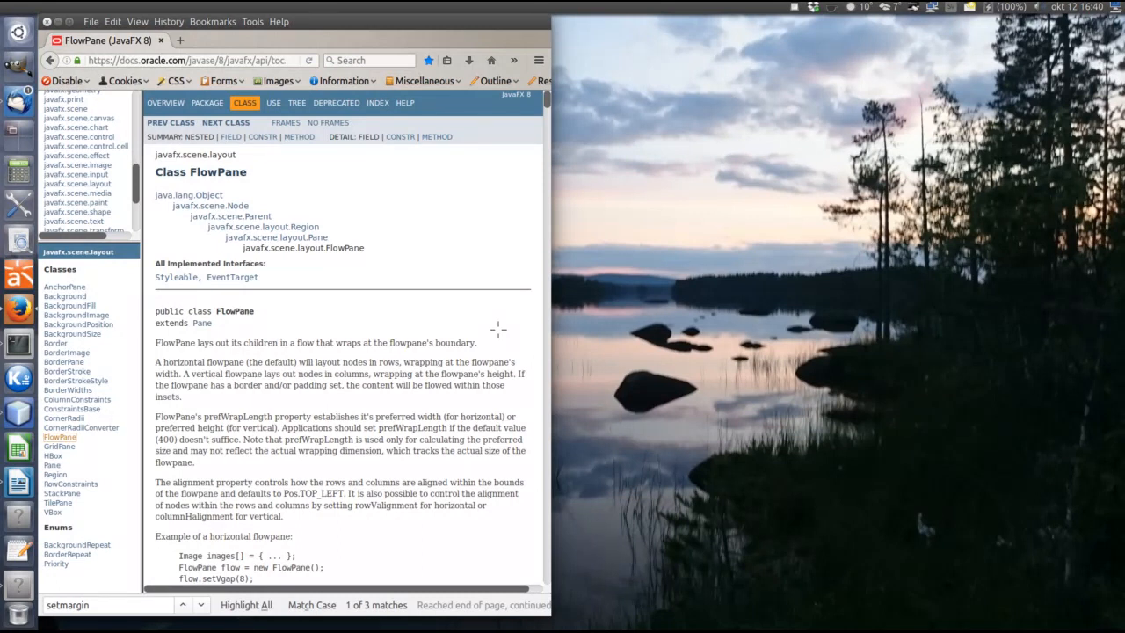
pyautogui.moveTo(126, 362)
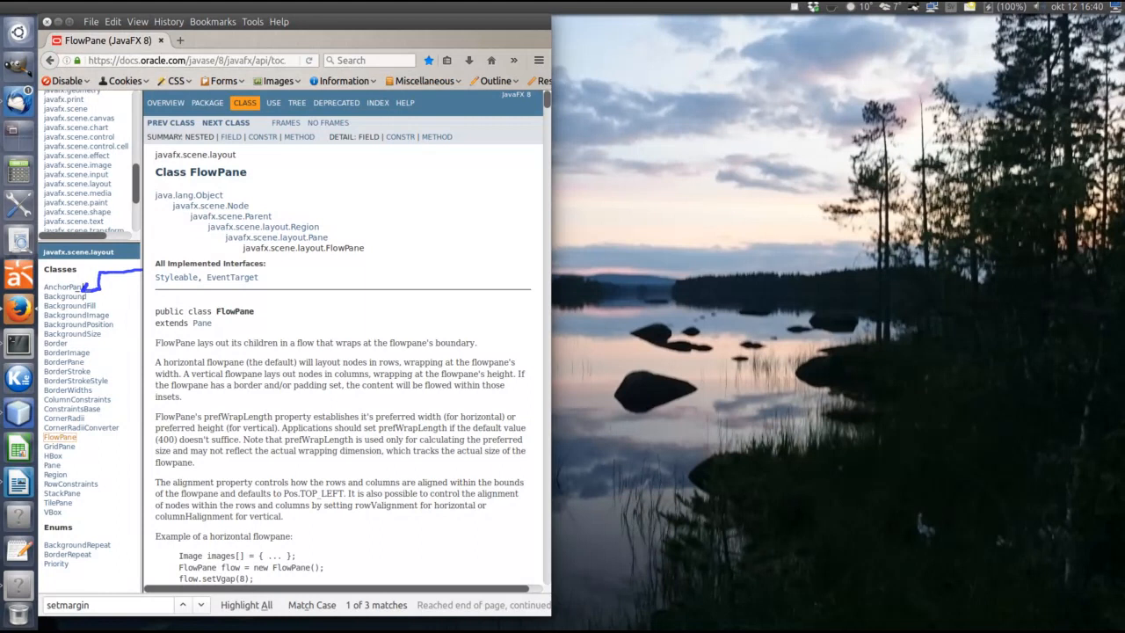
pyautogui.moveTo(429, 237)
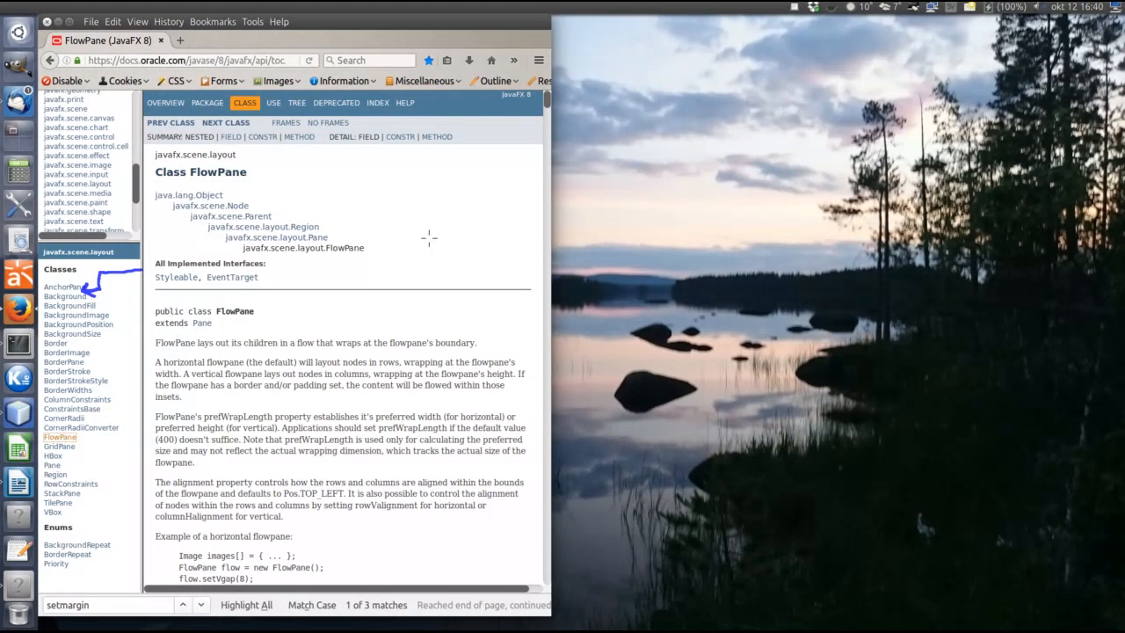
pyautogui.moveTo(422, 202); pyautogui.dragTo(545, 316)
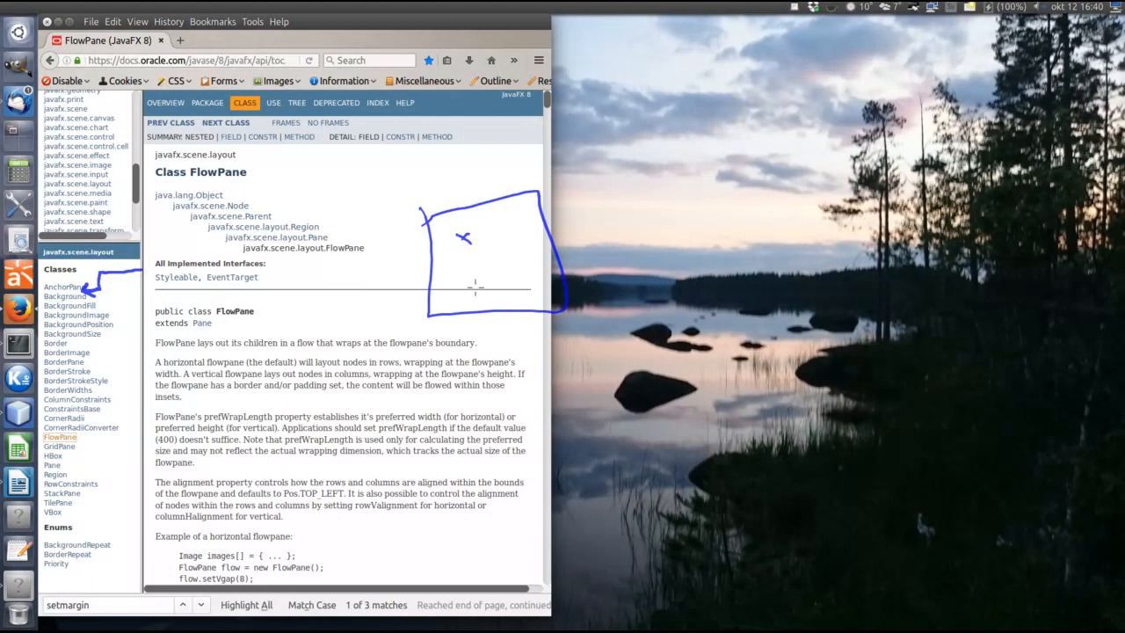
pyautogui.moveTo(474, 235); pyautogui.dragTo(492, 246)
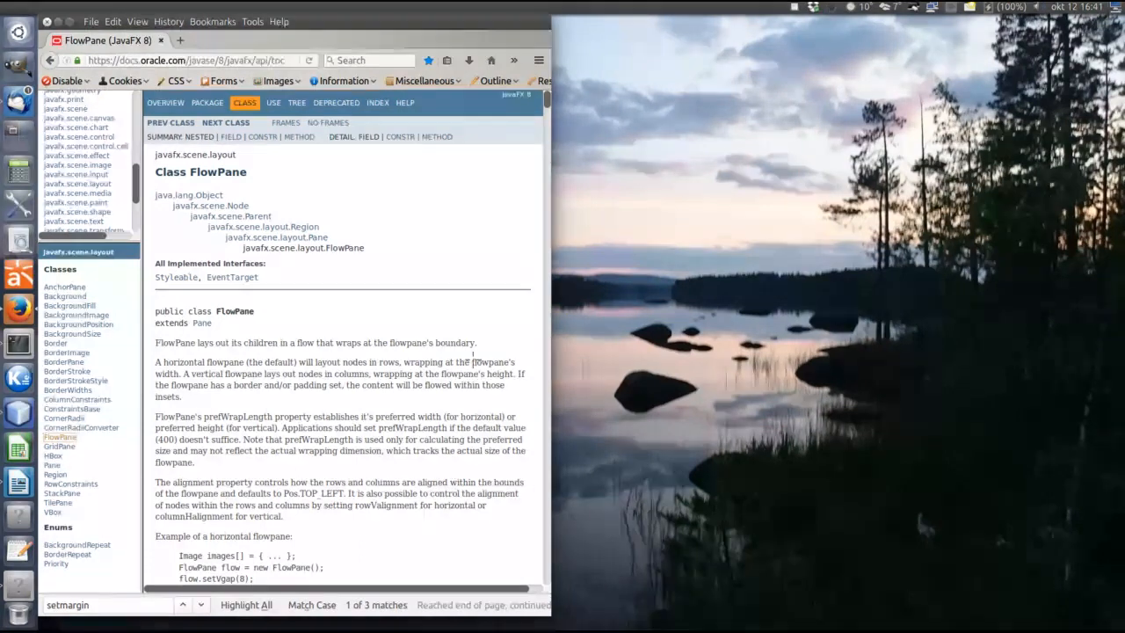
pyautogui.moveTo(95, 460)
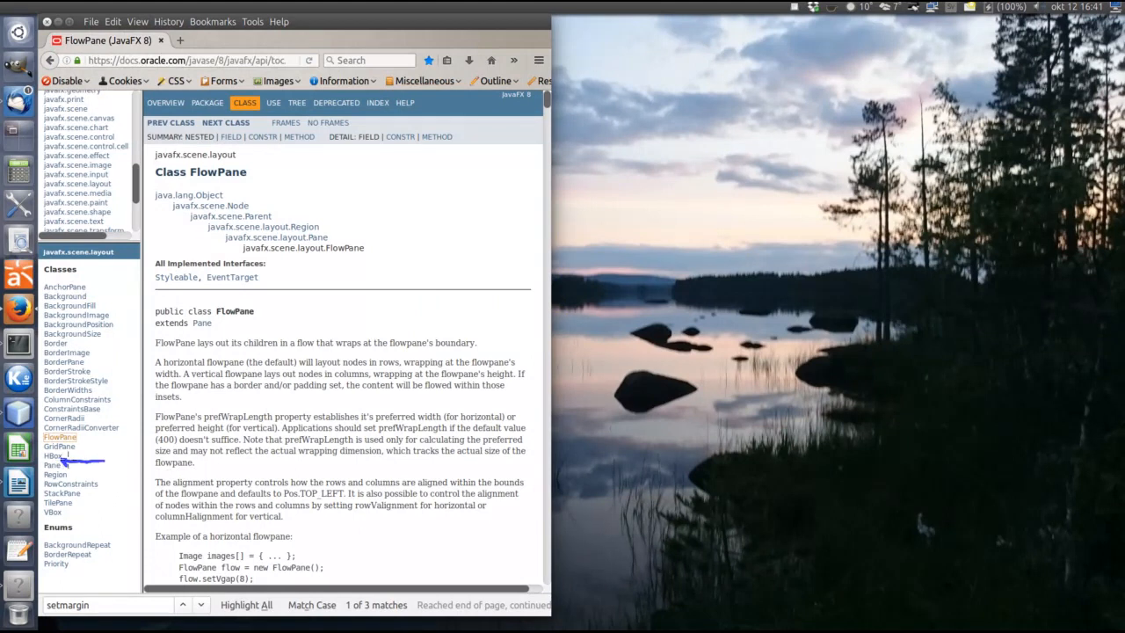
pyautogui.moveTo(273, 316); pyautogui.dragTo(518, 343)
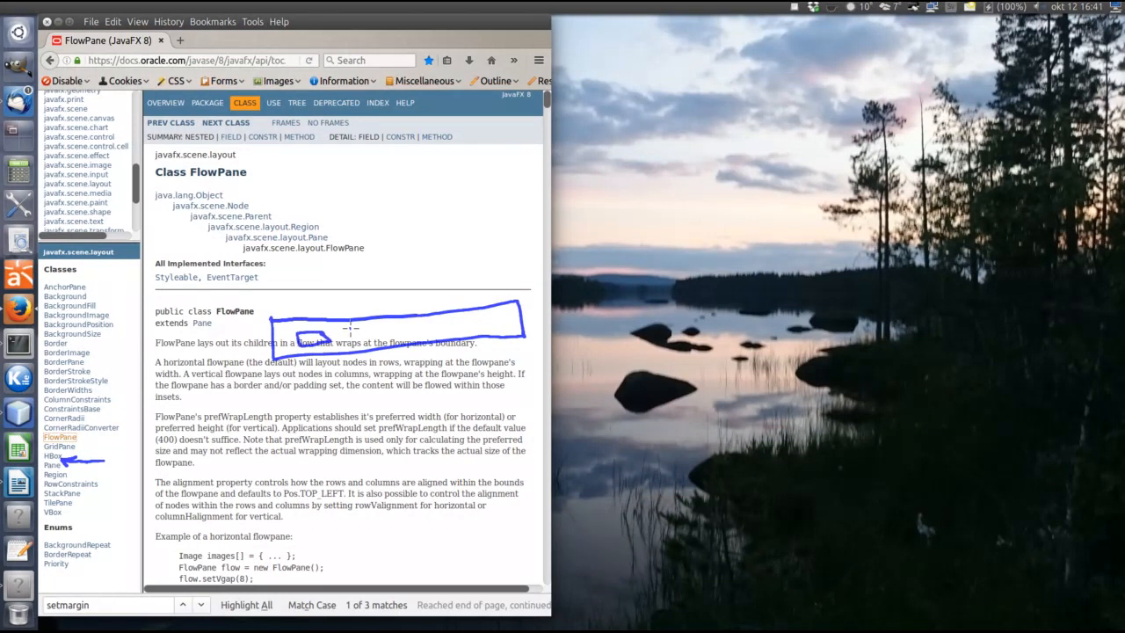
pyautogui.moveTo(348, 332)
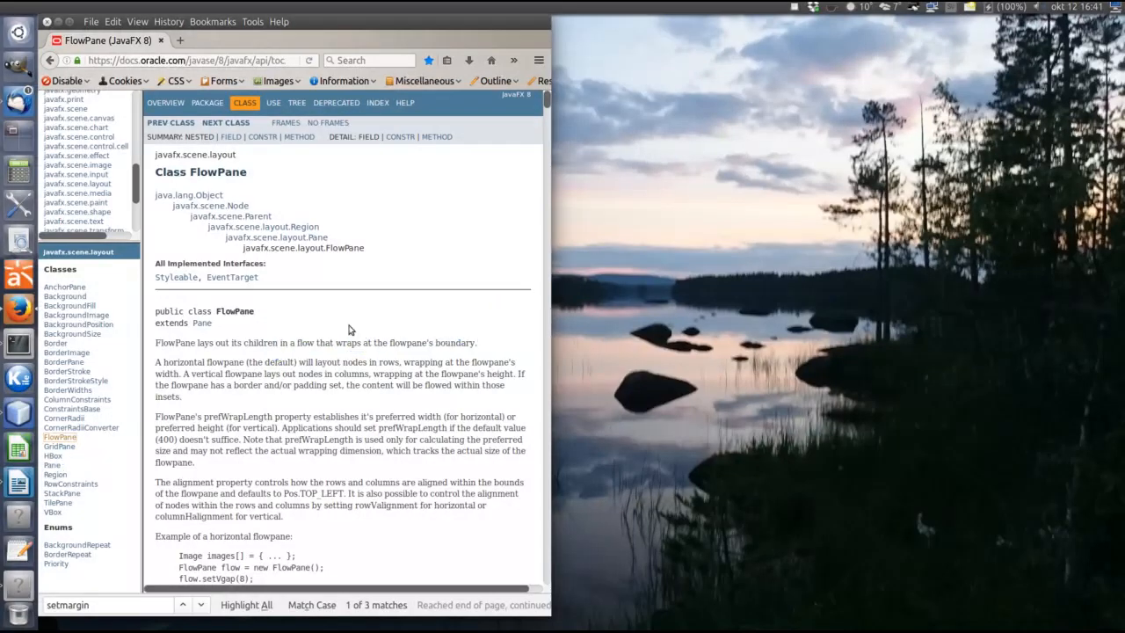
pyautogui.press('alt+Tab')
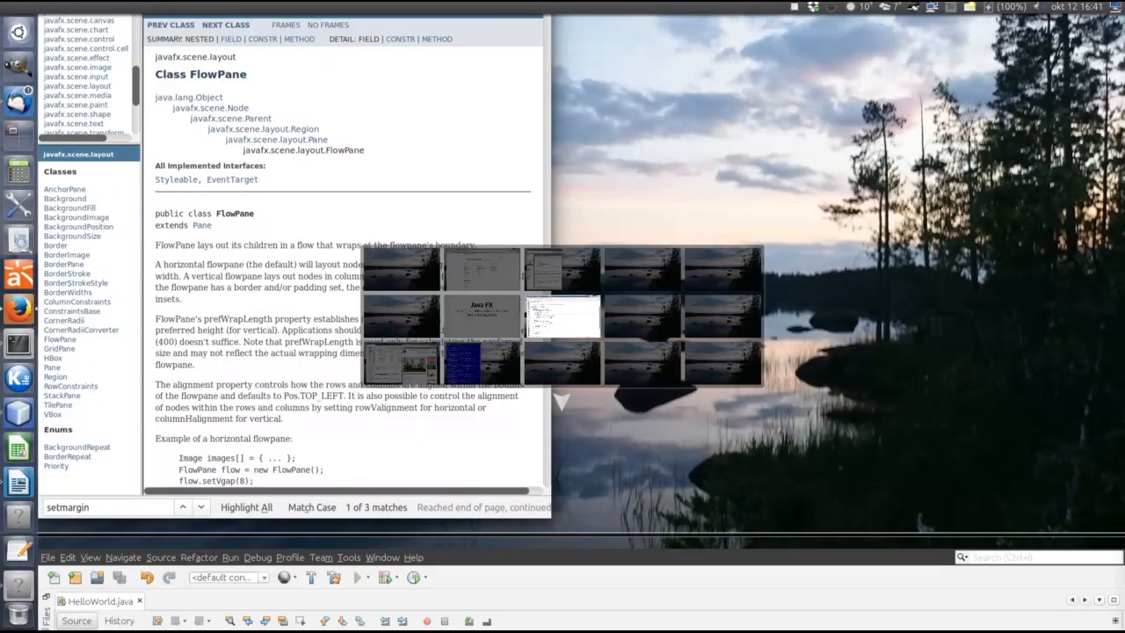
# Bring the HelloWorld.java code window forward to review the start method's FlowPane layout.
pyautogui.click(560, 316)
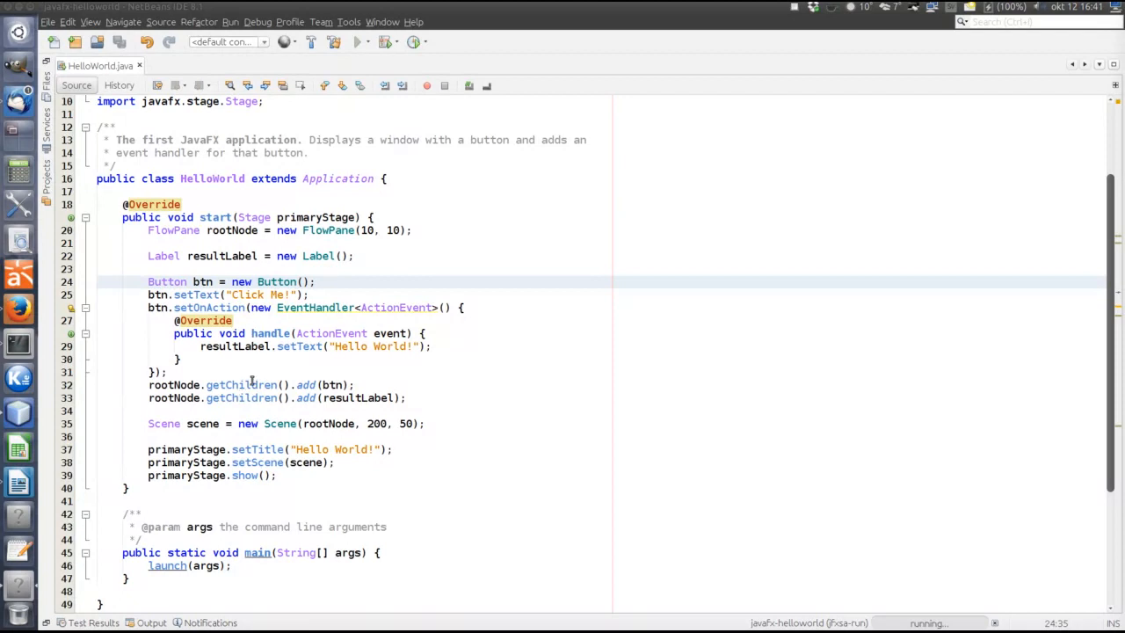
pyautogui.moveTo(202, 281)
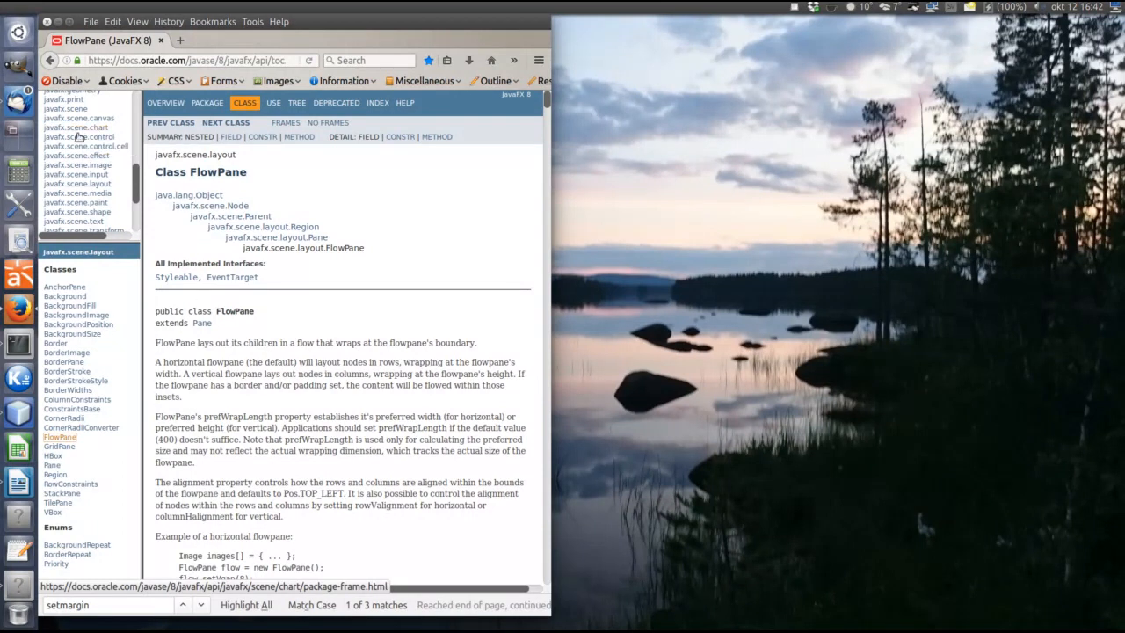
# Show the javafx.scene.control package class list and scroll down to Button.
pyautogui.click(77, 137)
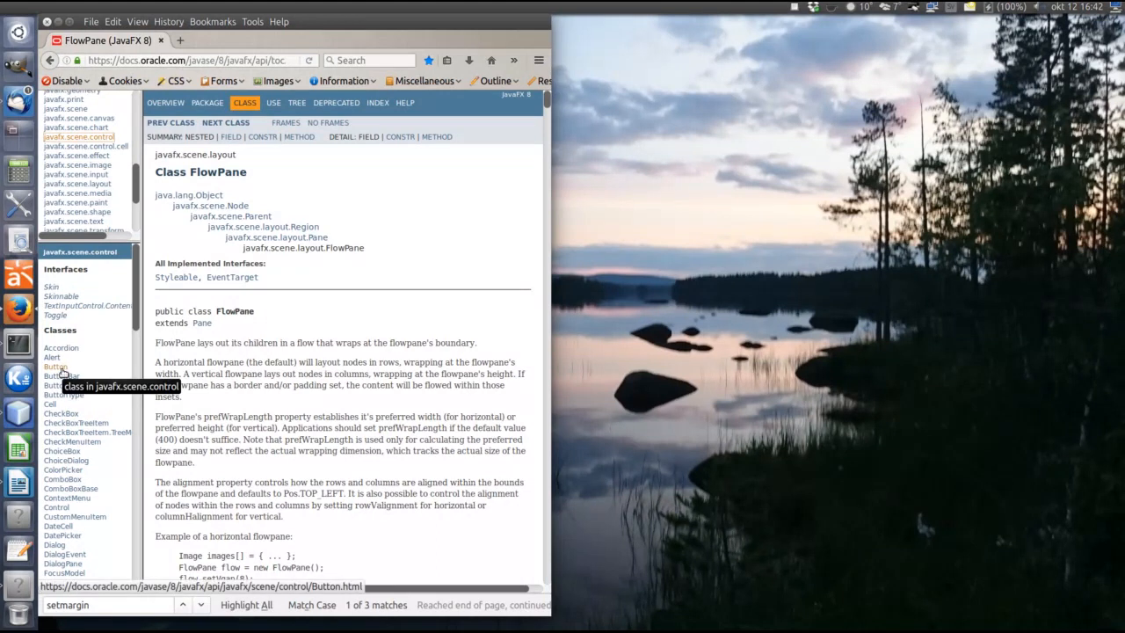
pyautogui.moveTo(66, 461)
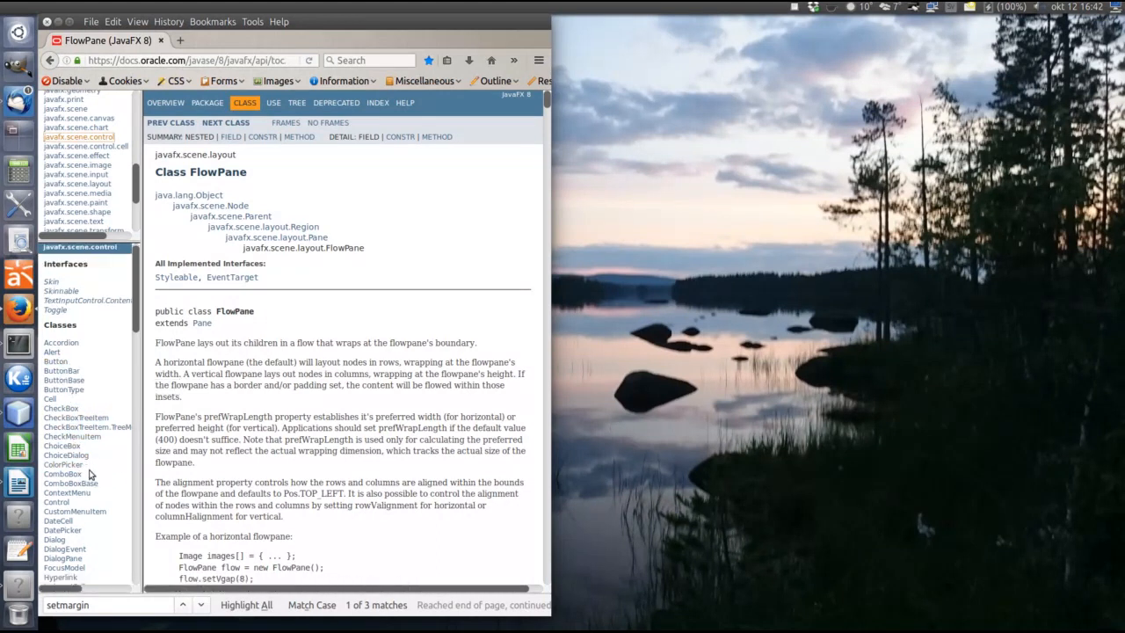
pyautogui.scroll(-3)
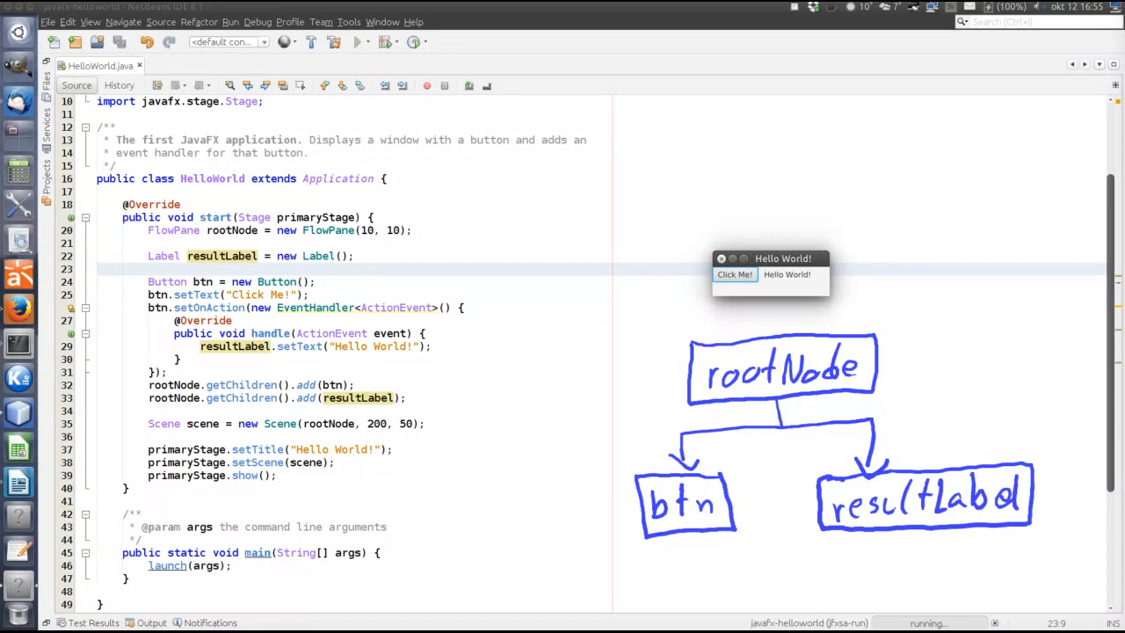
pyautogui.moveTo(668, 285)
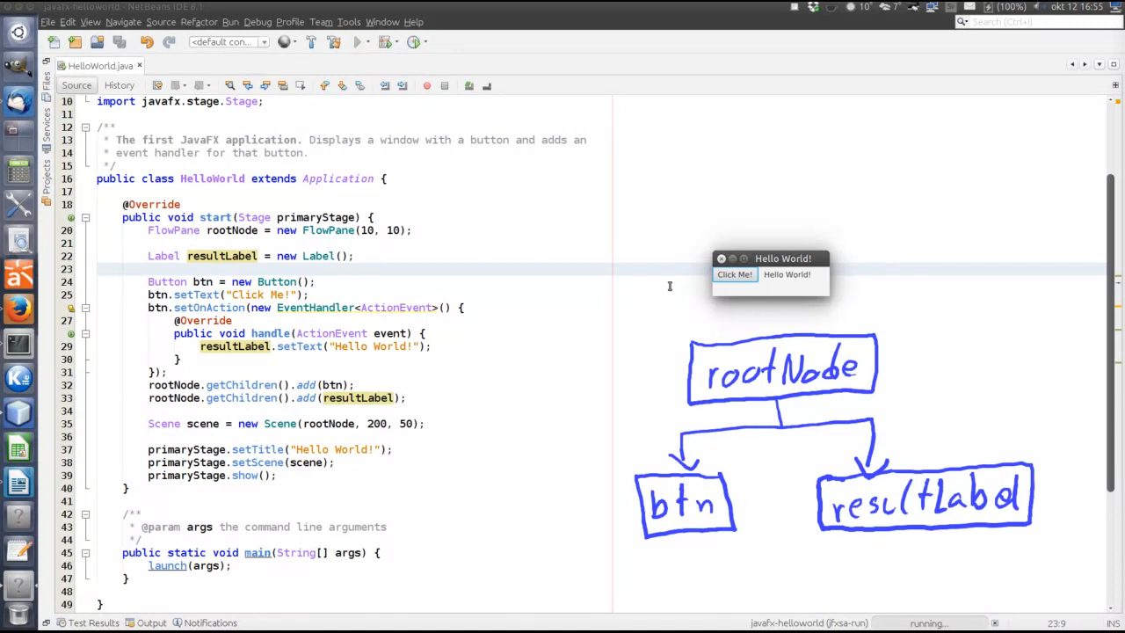
pyautogui.moveTo(689, 288)
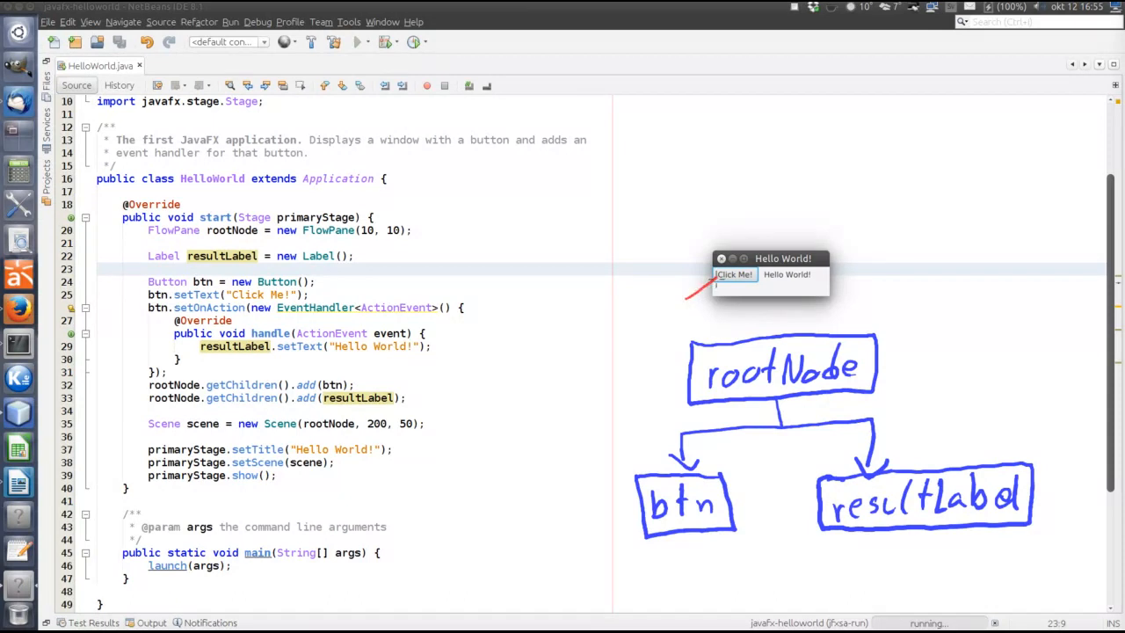
pyautogui.moveTo(729, 295)
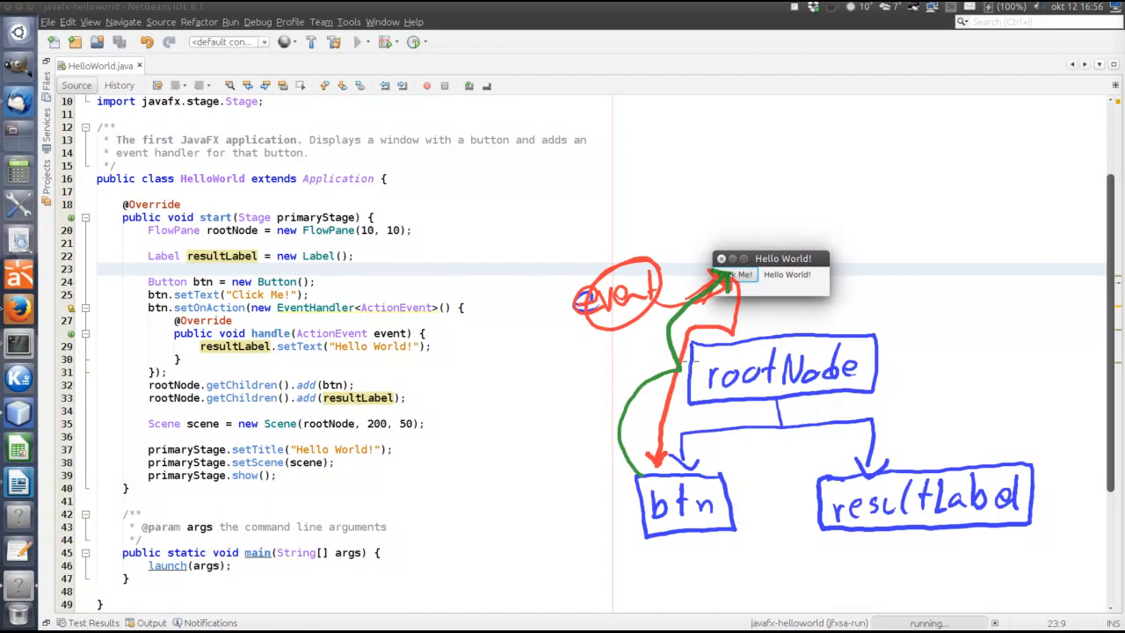
pyautogui.moveTo(661, 350)
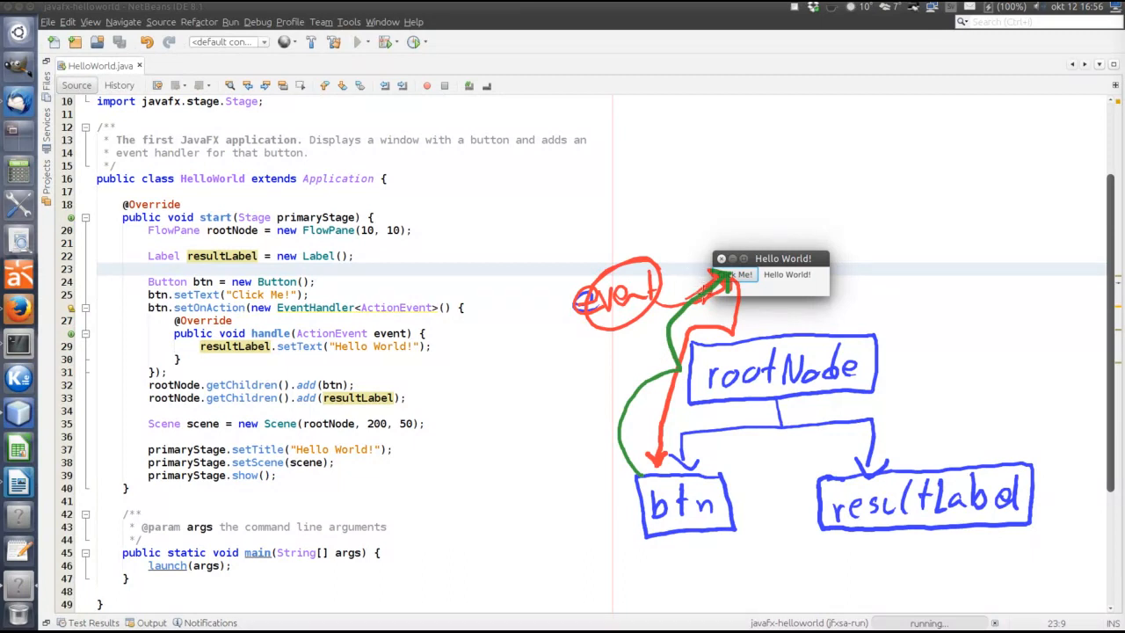
pyautogui.moveTo(650, 389)
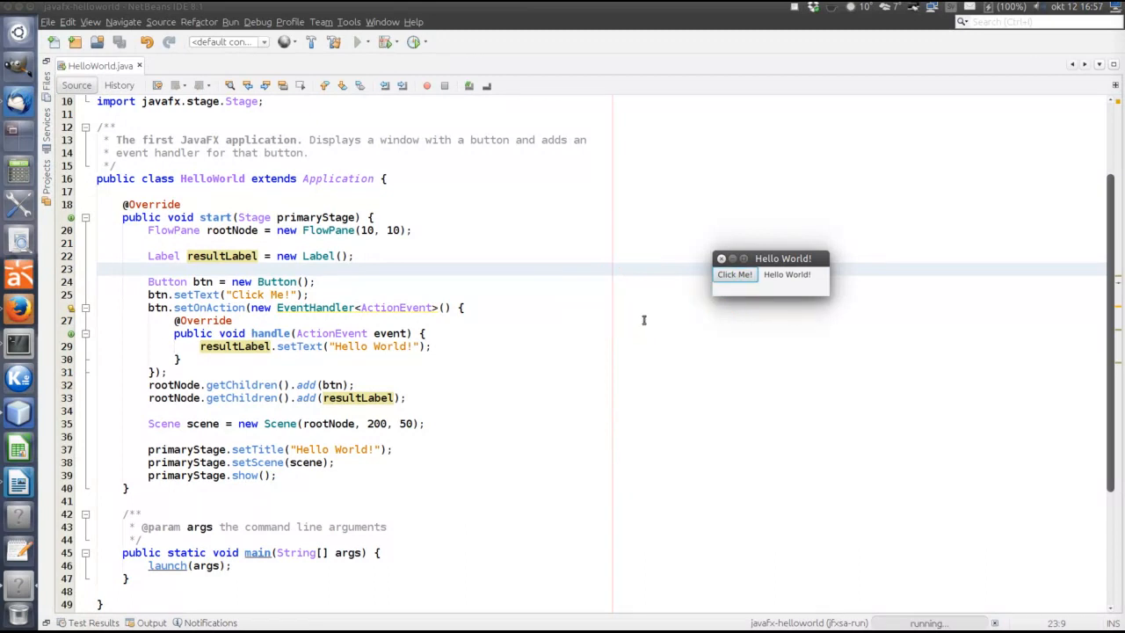
pyautogui.moveTo(713, 348)
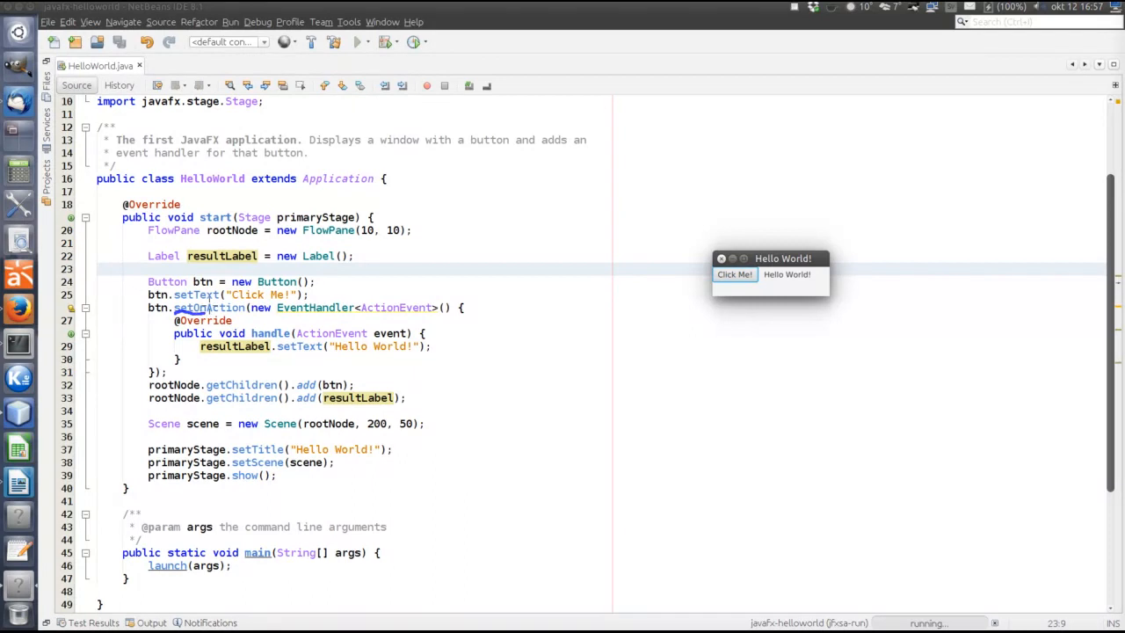
pyautogui.doubleClick(209, 308)
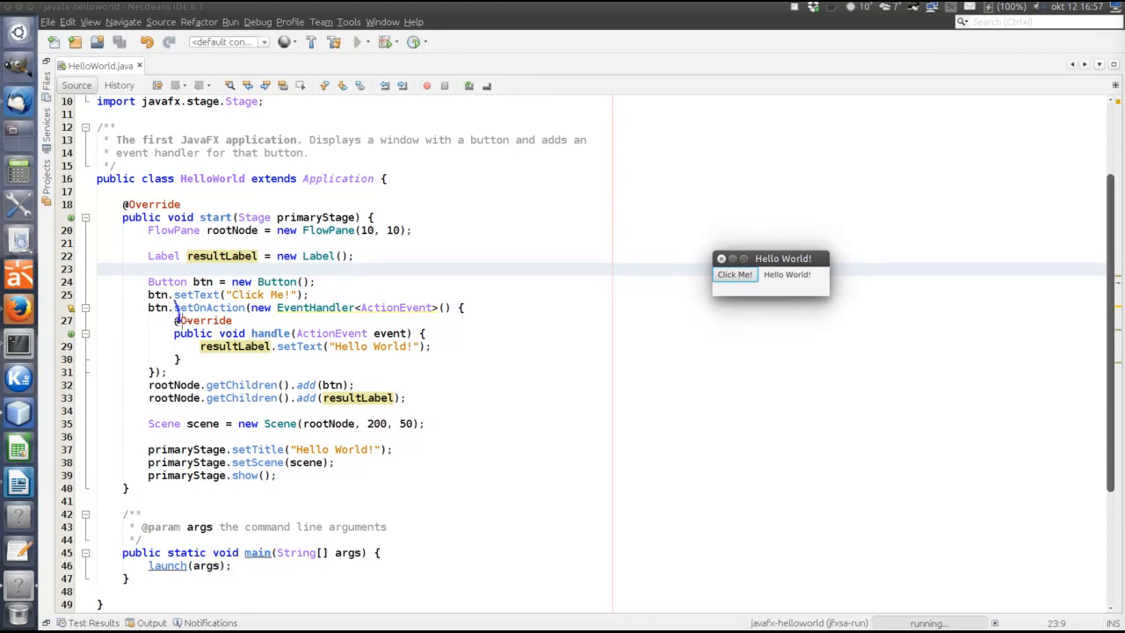
pyautogui.doubleClick(209, 307)
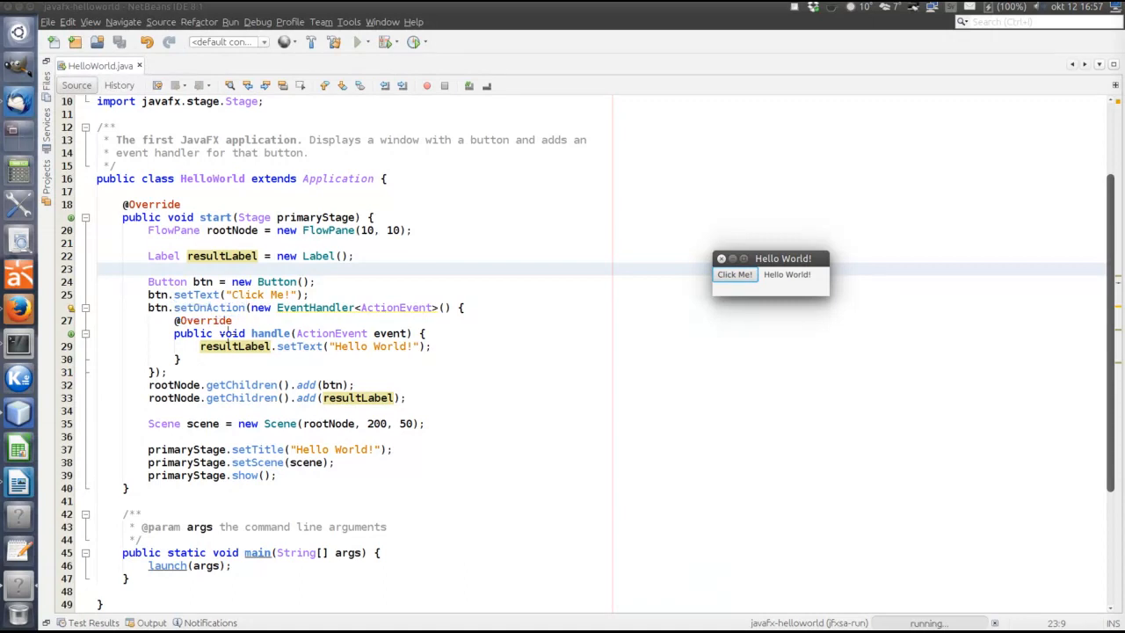
pyautogui.moveTo(758, 232)
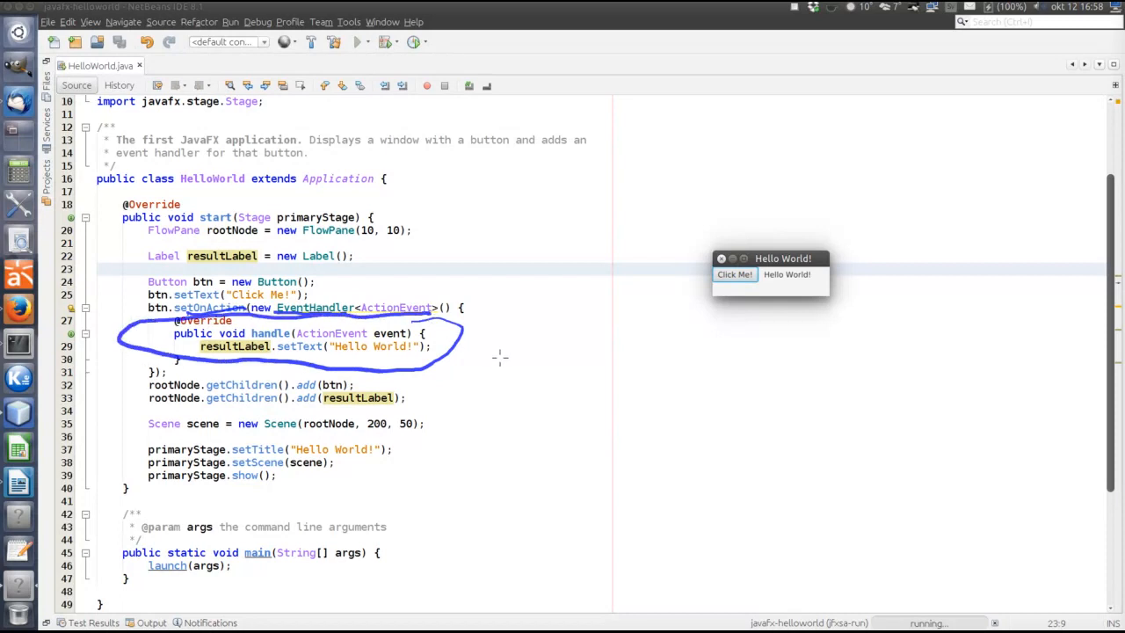
pyautogui.moveTo(548, 341)
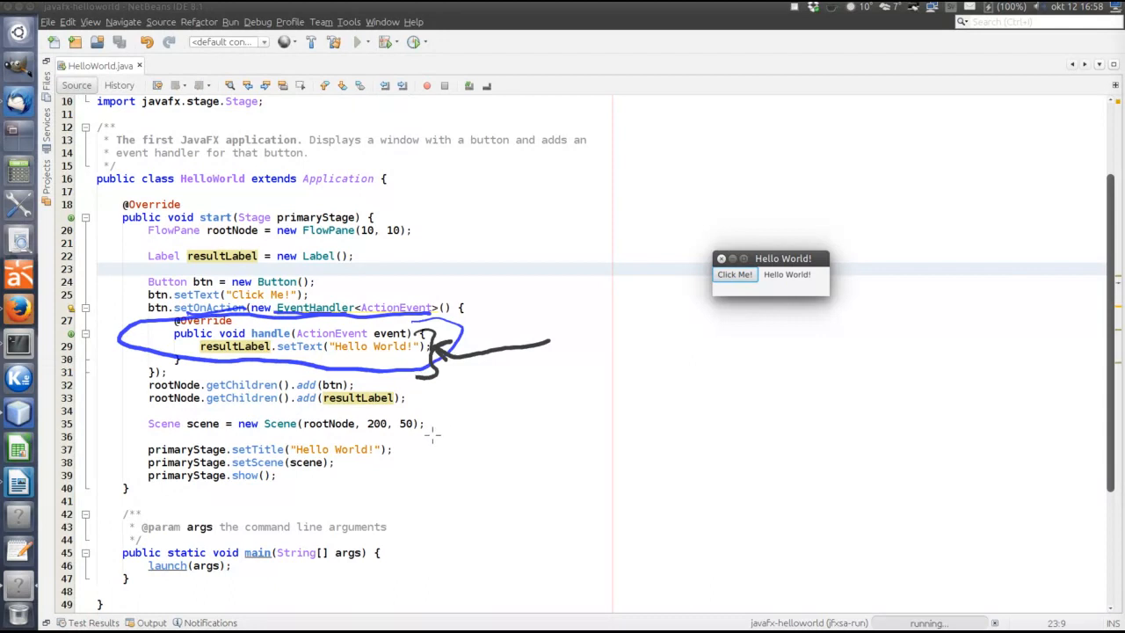
pyautogui.moveTo(823, 218)
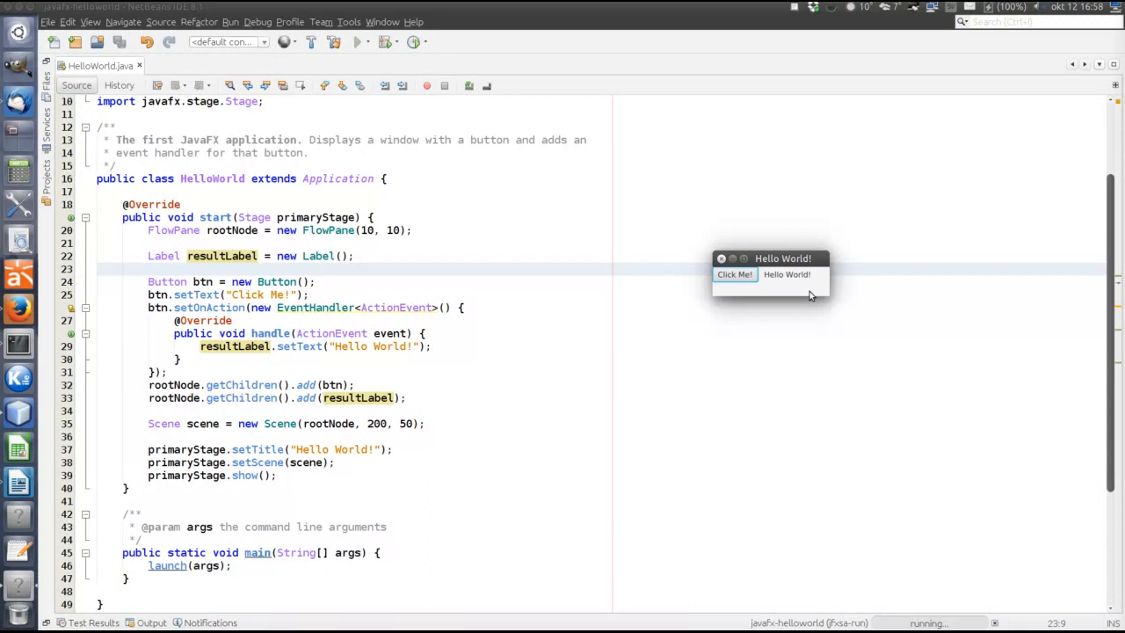
# Switch from the handle(ActionEvent) code back to the JavaFX API docs in Firefox.
pyautogui.press('alt+Tab')
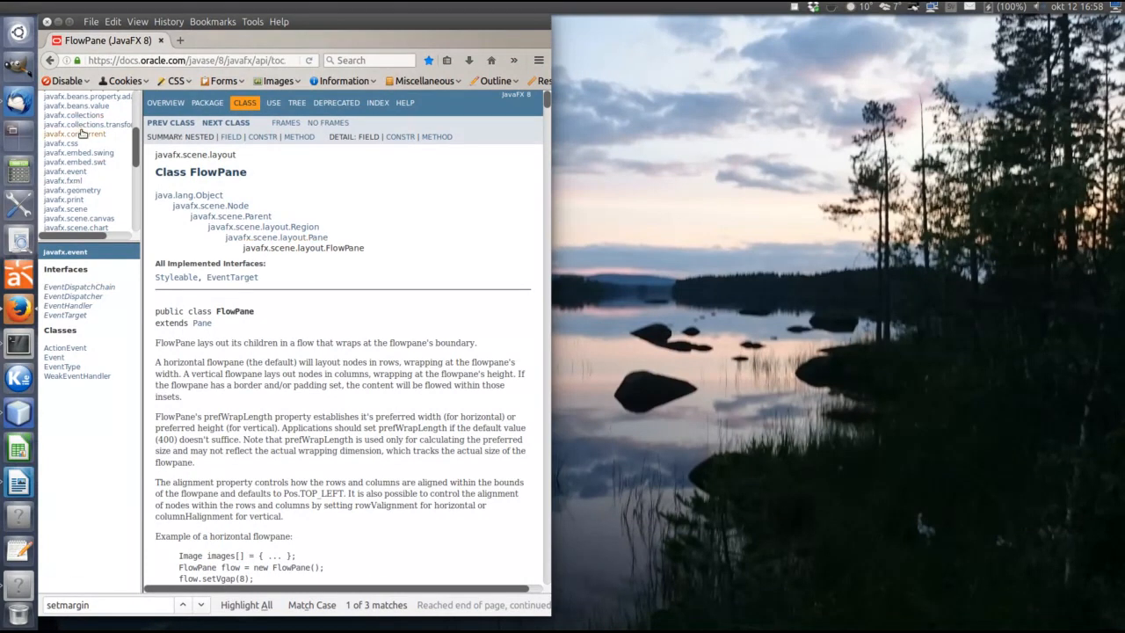
pyautogui.moveTo(69, 172)
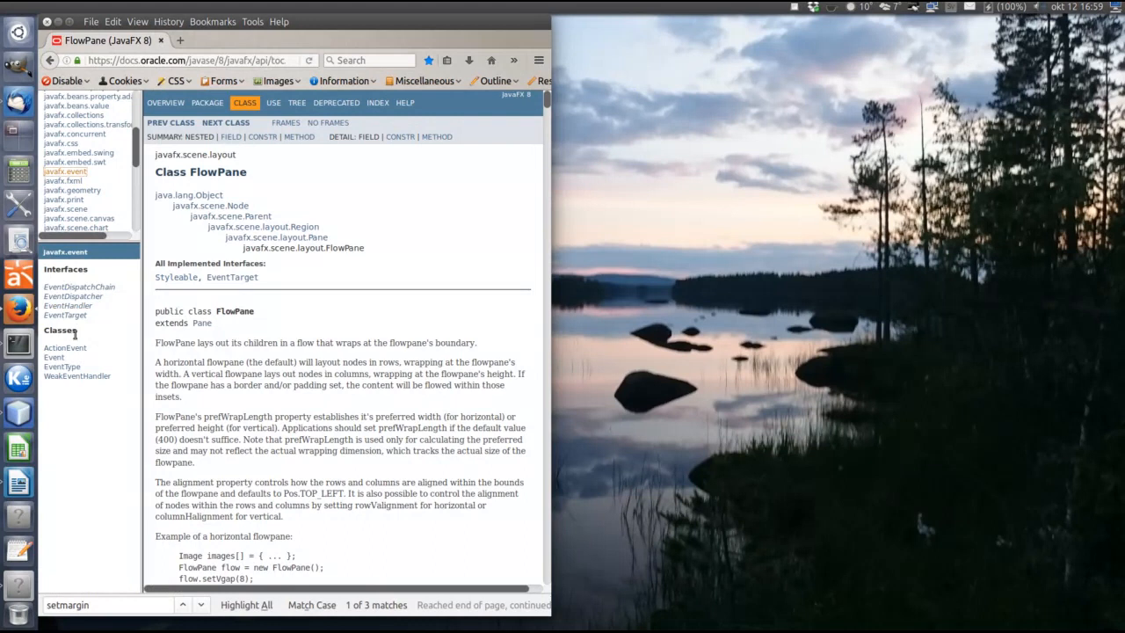
pyautogui.moveTo(85, 334)
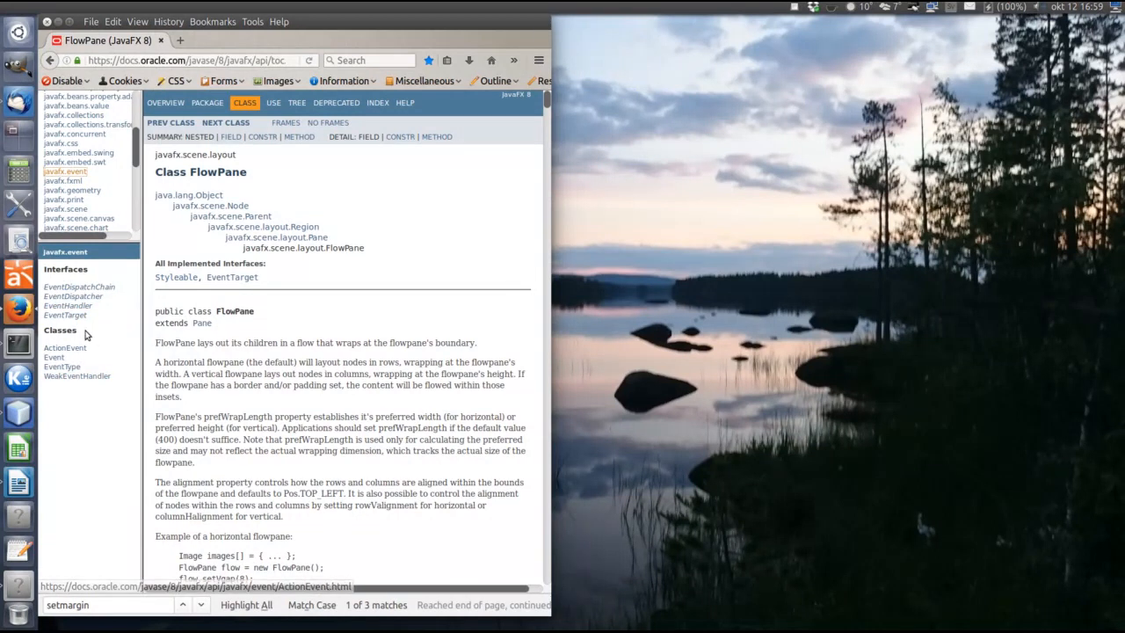
pyautogui.moveTo(69, 306)
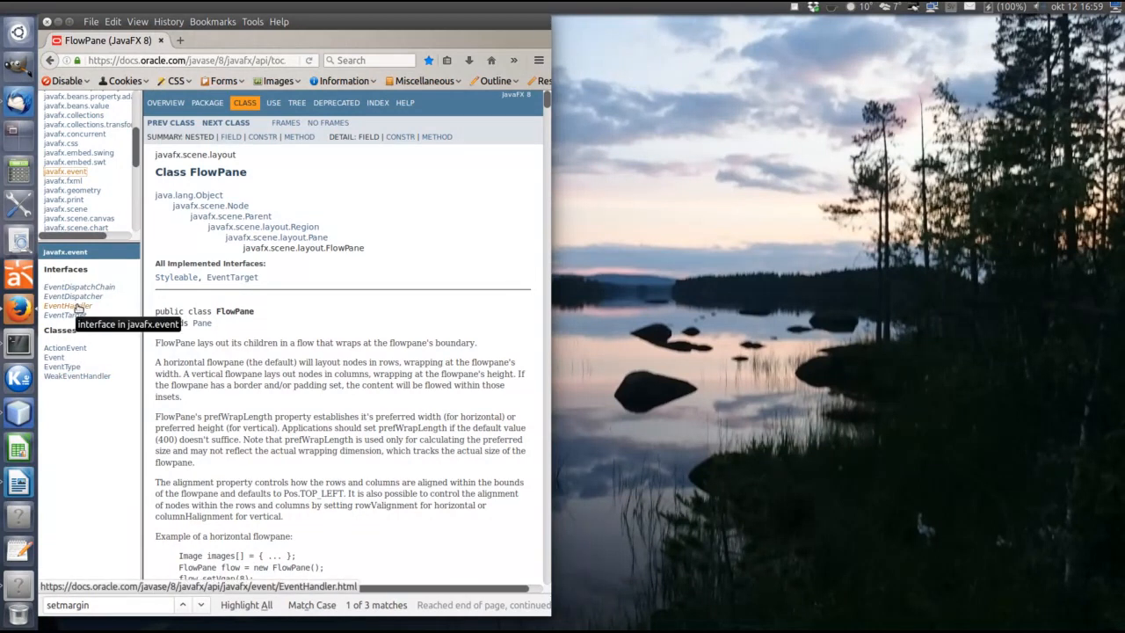
pyautogui.moveTo(63, 348)
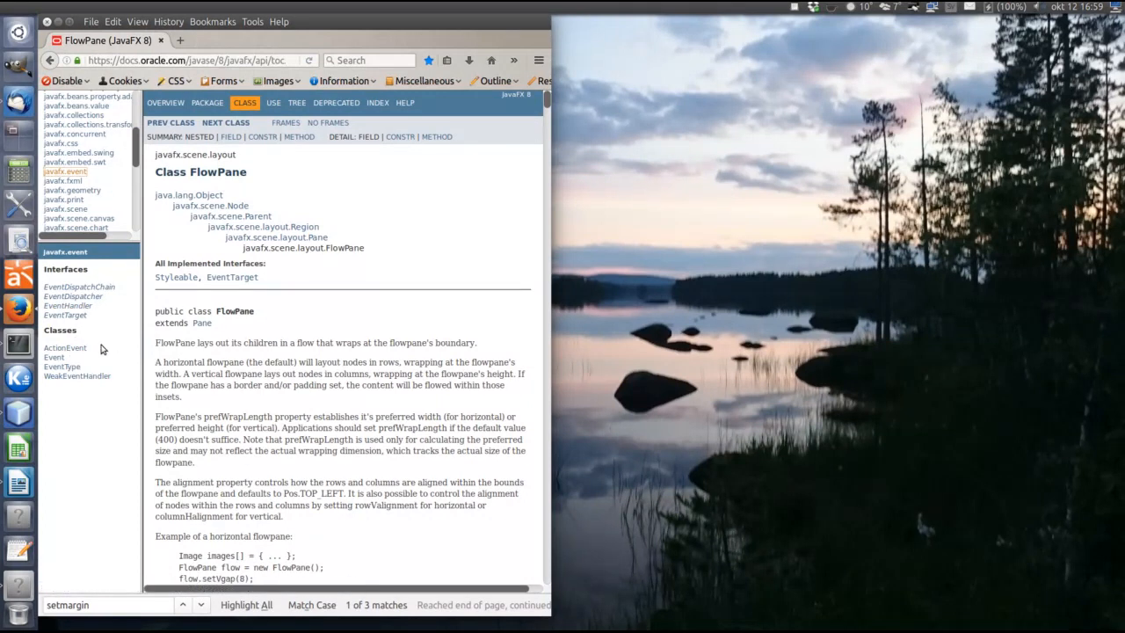
pyautogui.moveTo(63, 348)
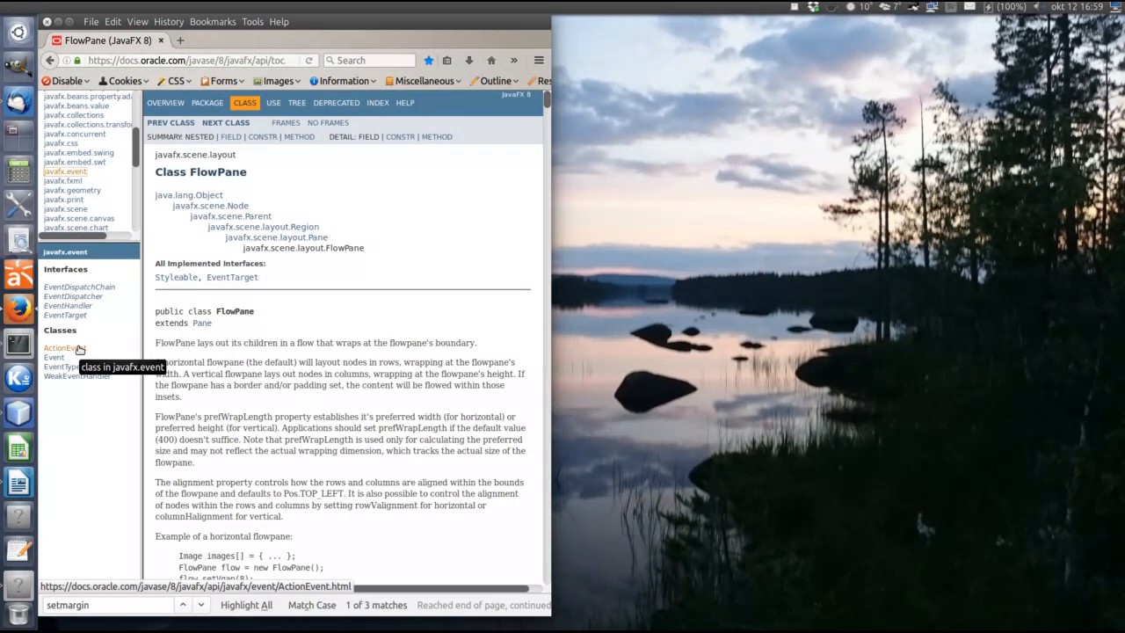
pyautogui.moveTo(111, 343)
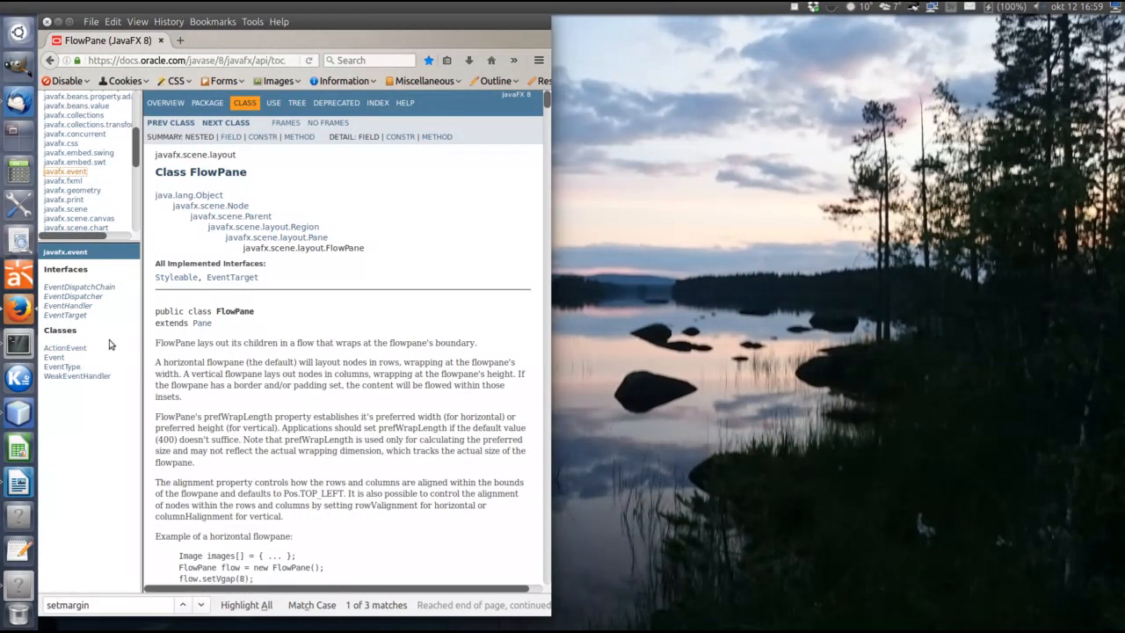